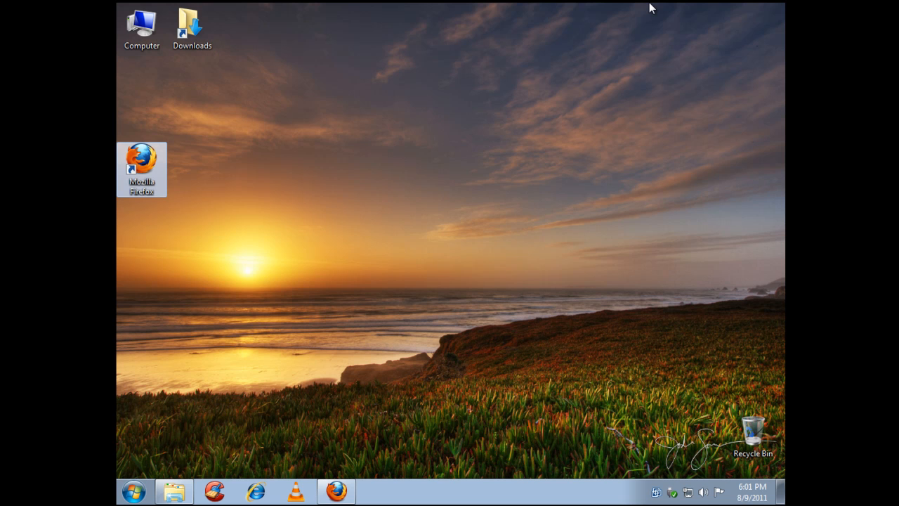
{"action": "mouse_move", "coordinate": [602, 99]}
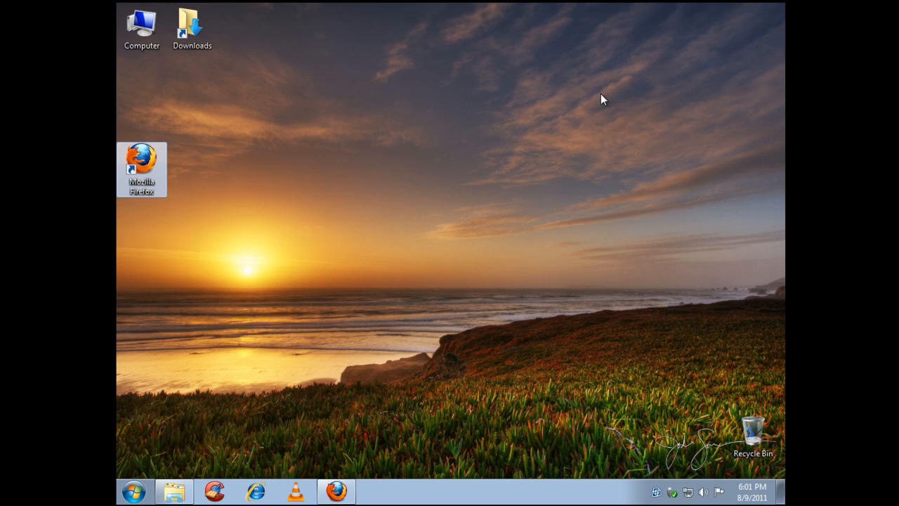
{"action": "mouse_move", "coordinate": [242, 205]}
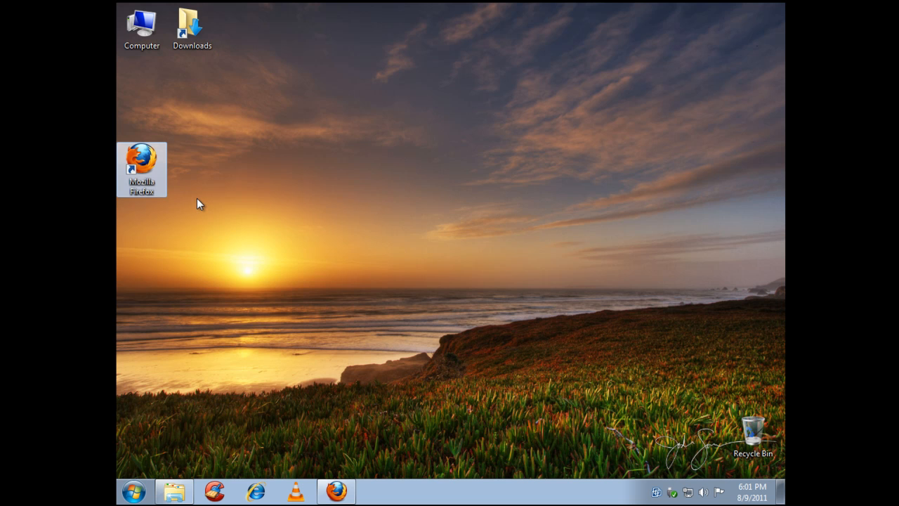
{"action": "mouse_move", "coordinate": [219, 230]}
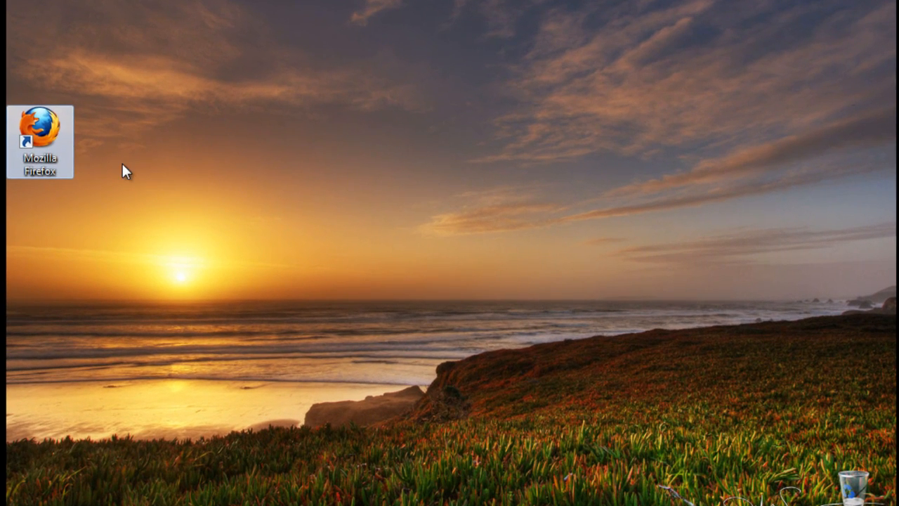
{"action": "mouse_move", "coordinate": [492, 152]}
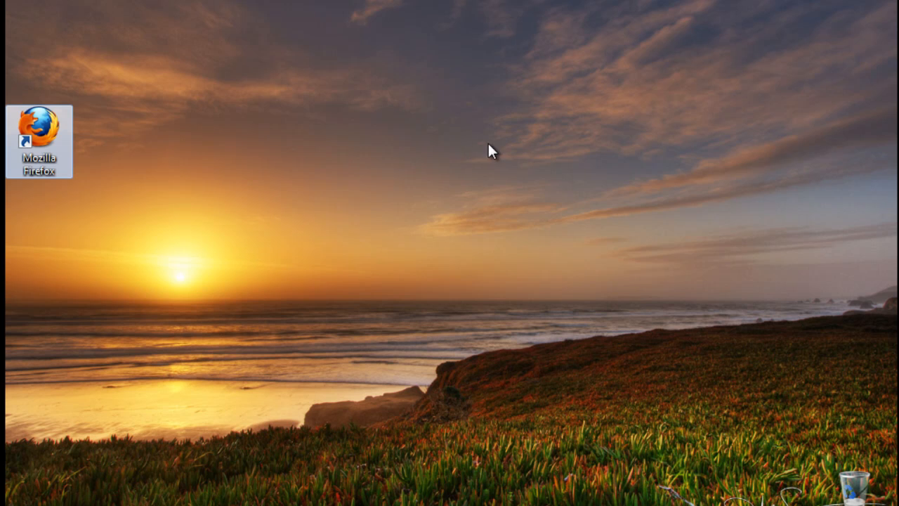
{"action": "mouse_move", "coordinate": [610, 191]}
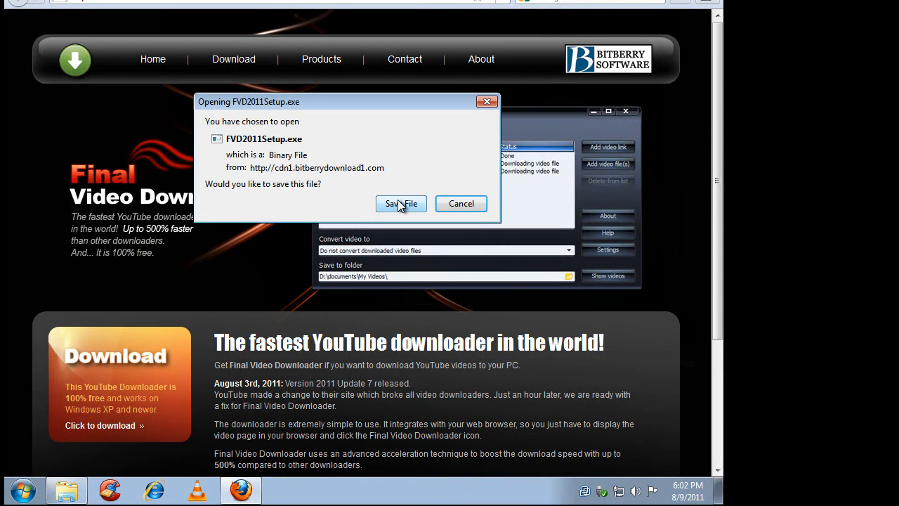
Step: Save the FVD2011Setup.exe installer file to disk so its download begins
{"action": "left_click", "coordinate": [400, 203]}
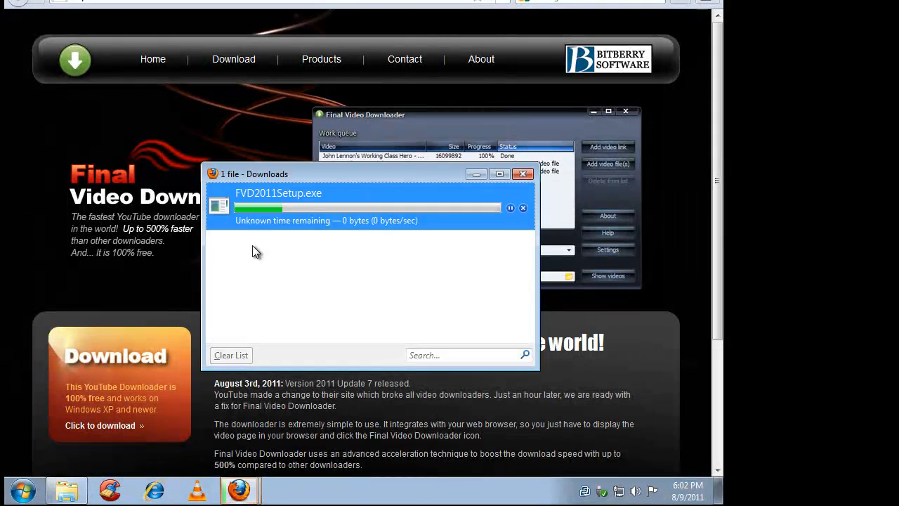
{"action": "mouse_move", "coordinate": [266, 270]}
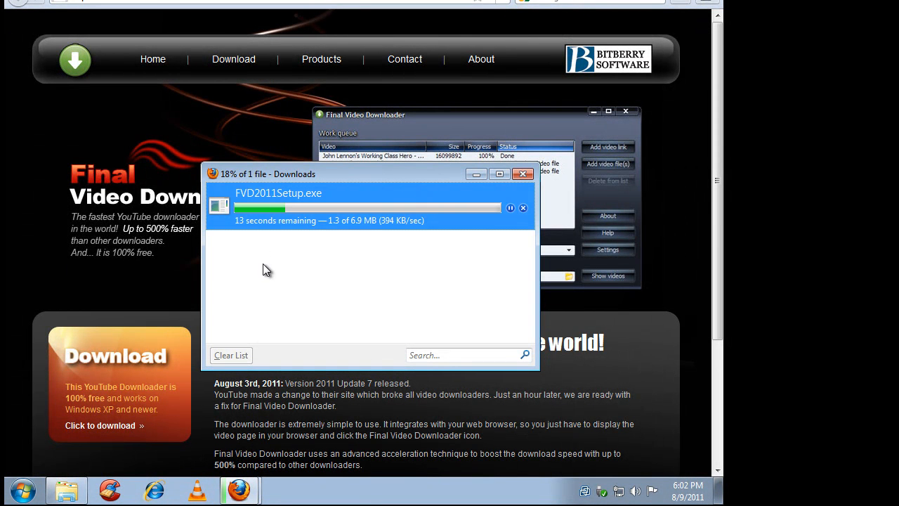
{"action": "mouse_move", "coordinate": [399, 271]}
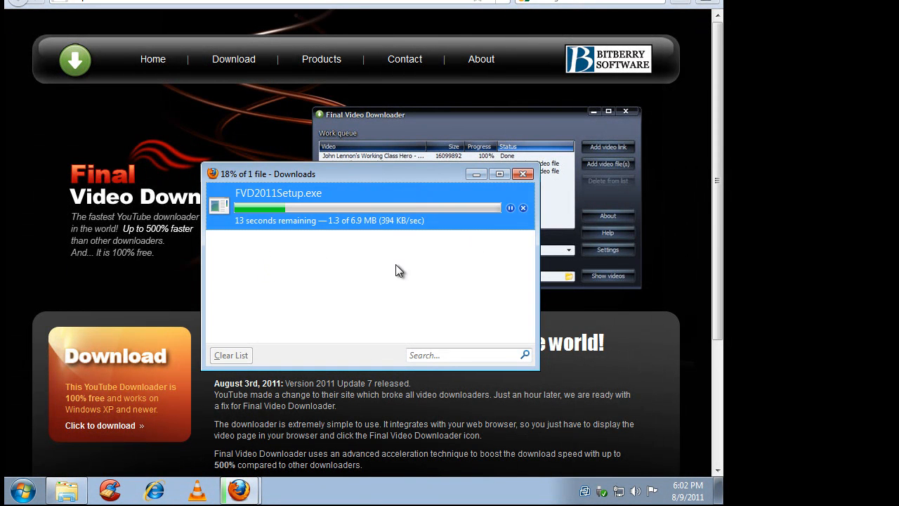
{"action": "mouse_move", "coordinate": [410, 294]}
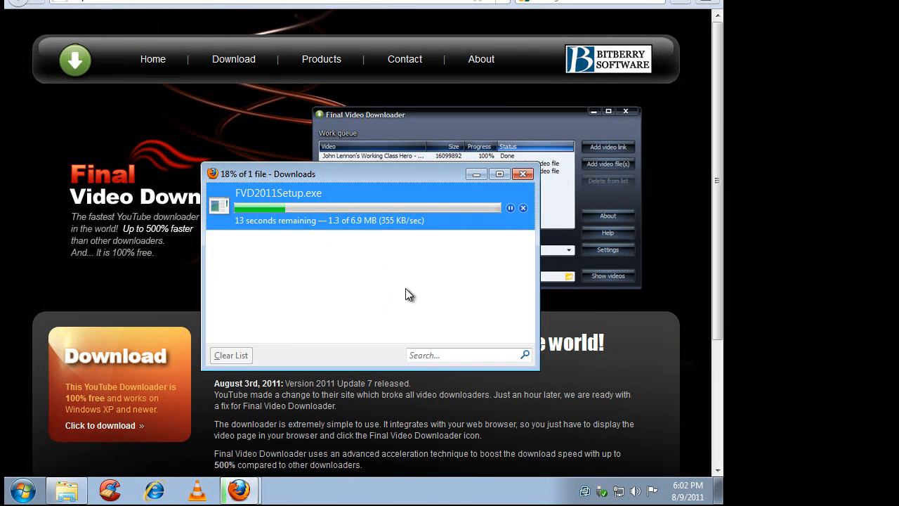
{"action": "mouse_move", "coordinate": [411, 320]}
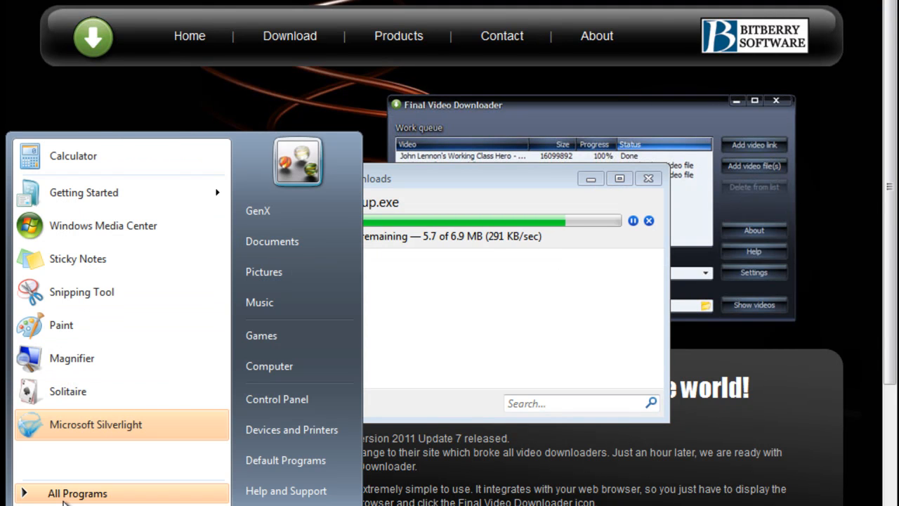
{"action": "mouse_move", "coordinate": [273, 241]}
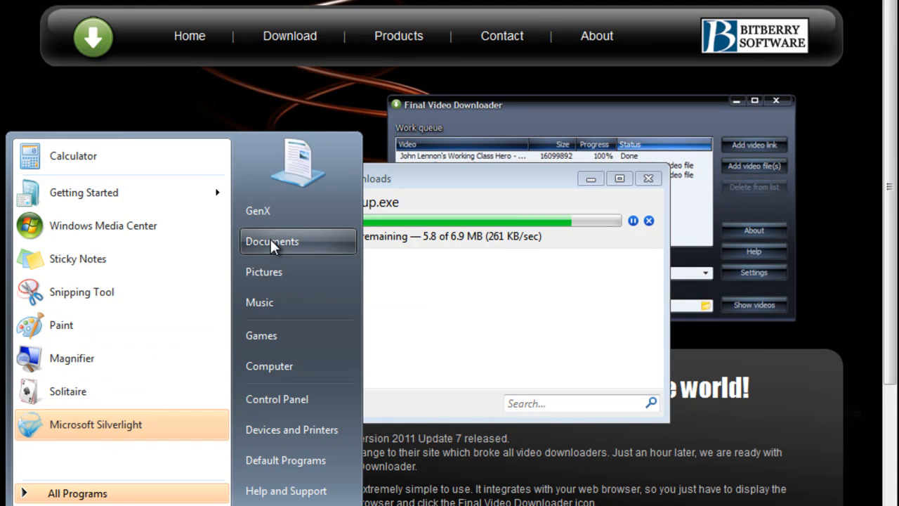
Step: Launch the finished 7,025 KB FVD2011Setup installer from the Downloads folder and close Explorer
{"action": "left_click", "coordinate": [272, 242]}
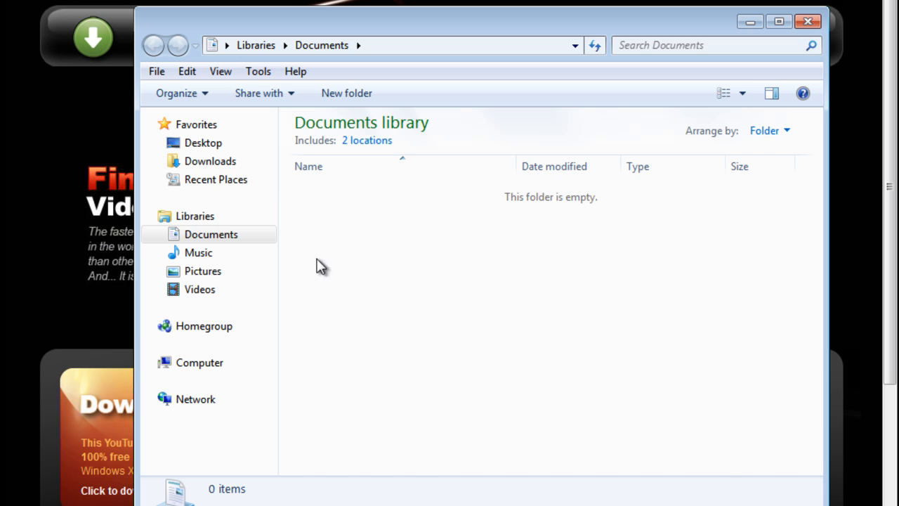
{"action": "left_click", "coordinate": [210, 160]}
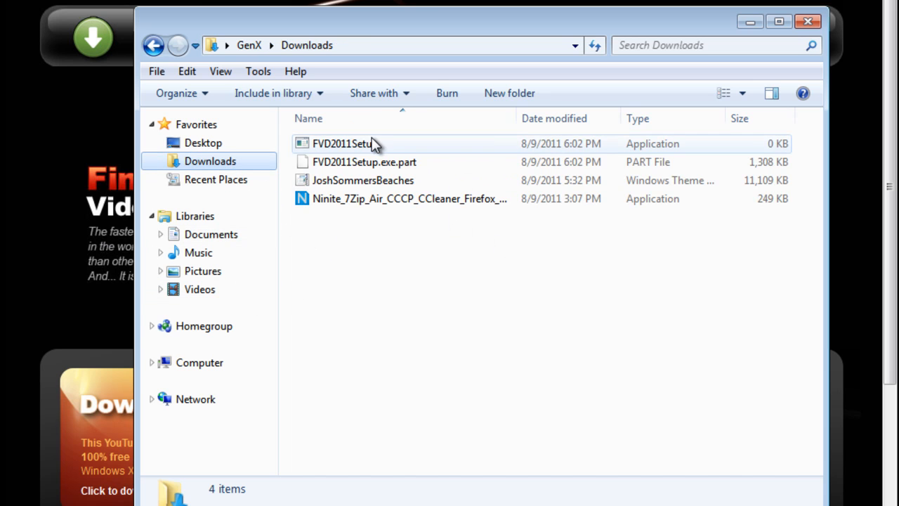
{"action": "double_click", "coordinate": [344, 143]}
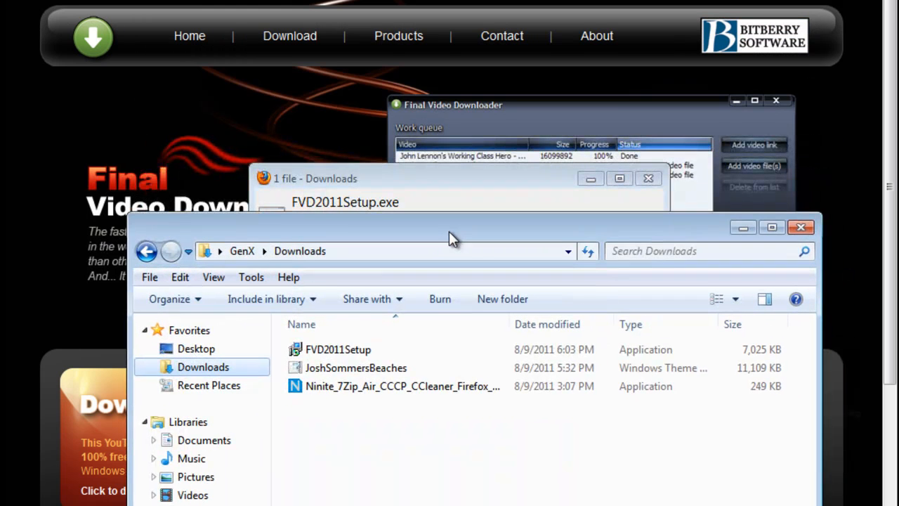
{"action": "left_click", "coordinate": [337, 350]}
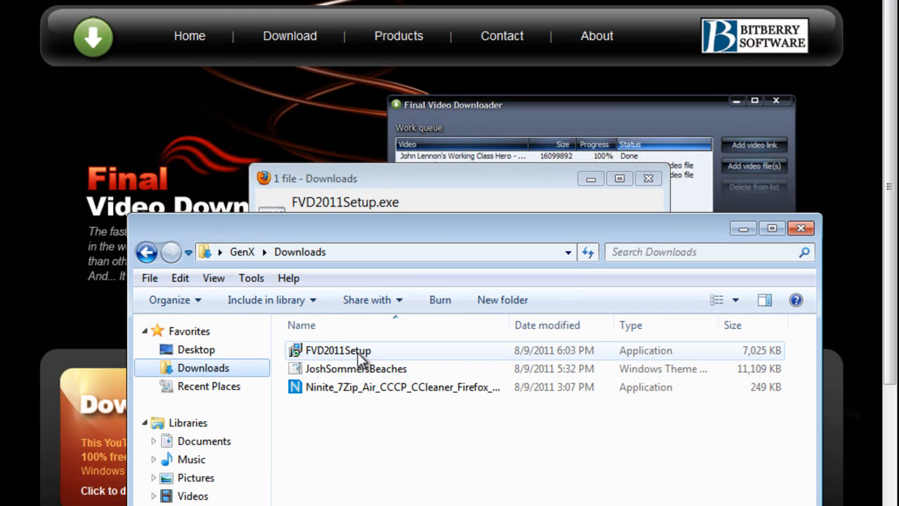
{"action": "mouse_move", "coordinate": [337, 350]}
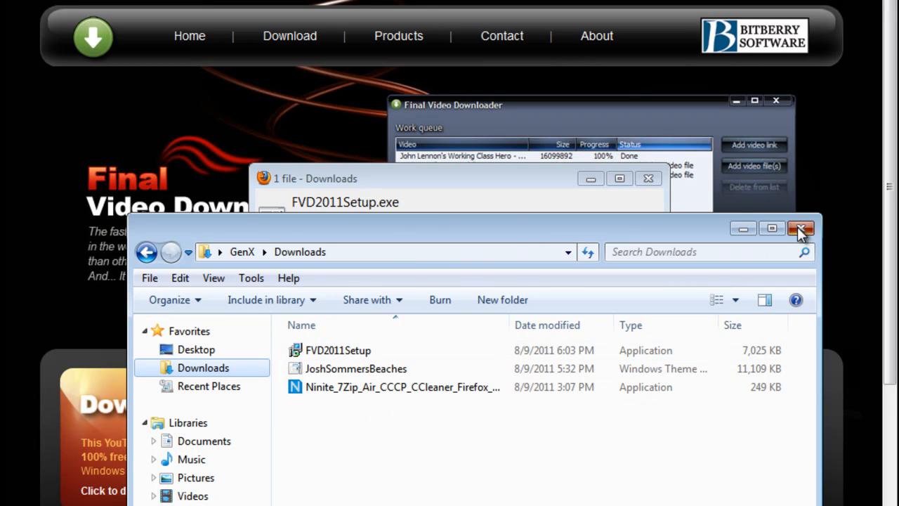
{"action": "left_click", "coordinate": [801, 229]}
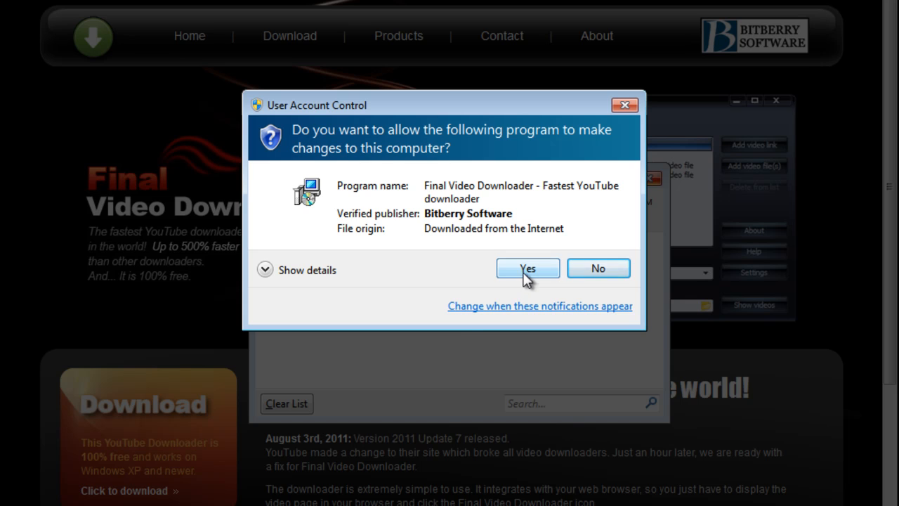
Step: Allow the installer, choose Custom installation and untick the Bing settings and DealPly add-on
{"action": "left_click", "coordinate": [528, 269]}
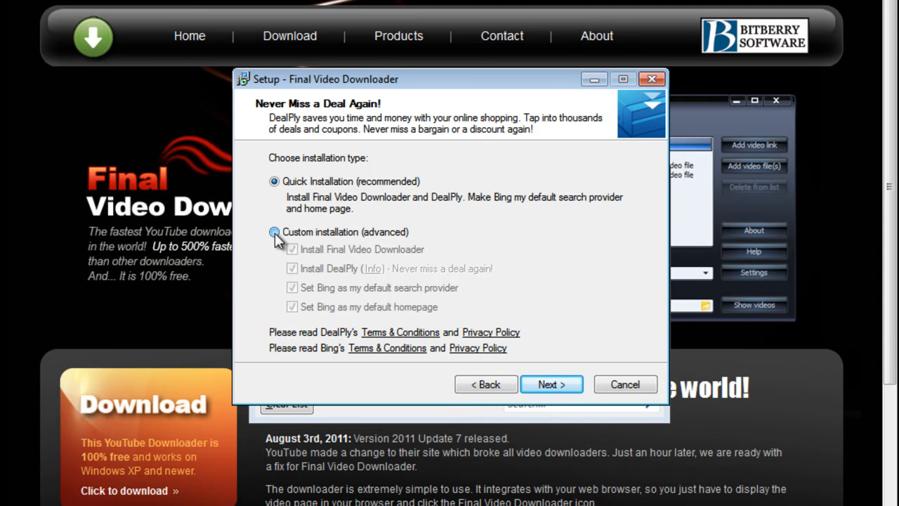
{"action": "left_click", "coordinate": [275, 232]}
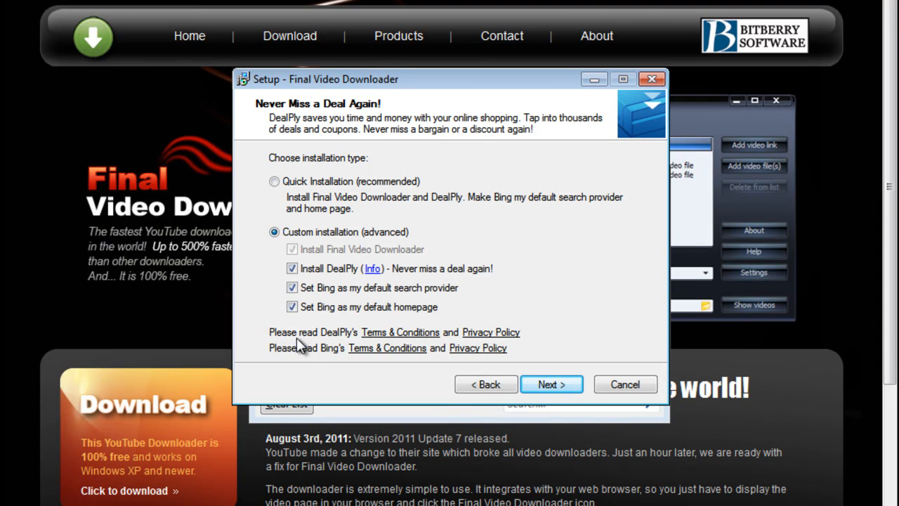
{"action": "left_click", "coordinate": [292, 287]}
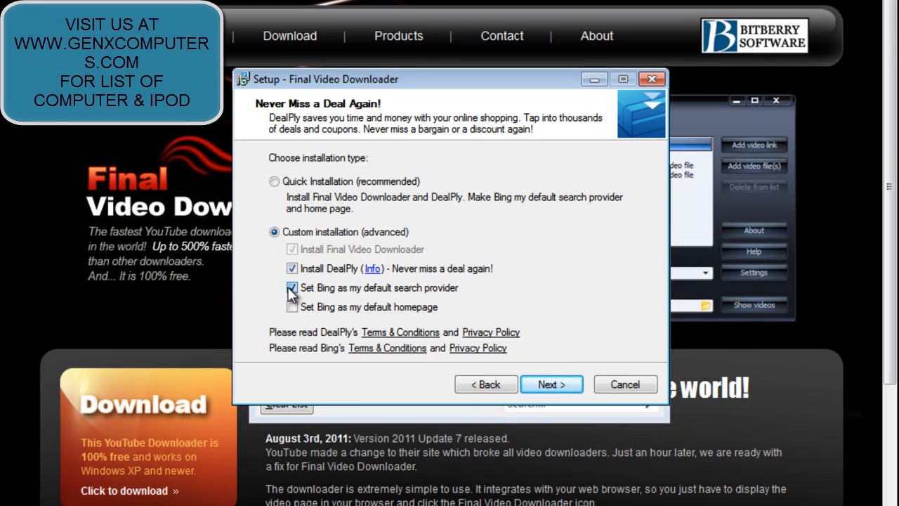
{"action": "left_click", "coordinate": [293, 268]}
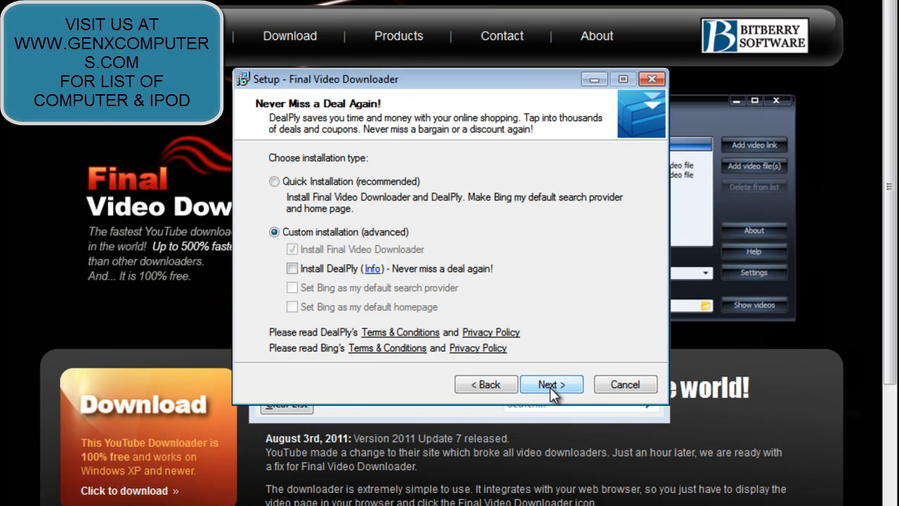
Step: Accept the default install folder and shortcut icons, run the install and finish the wizard
{"action": "left_click", "coordinate": [551, 385]}
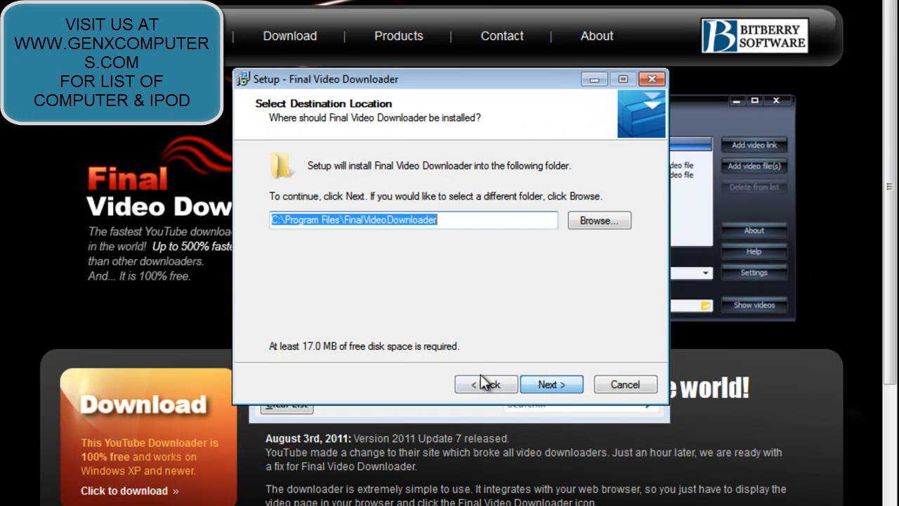
{"action": "left_click", "coordinate": [550, 385]}
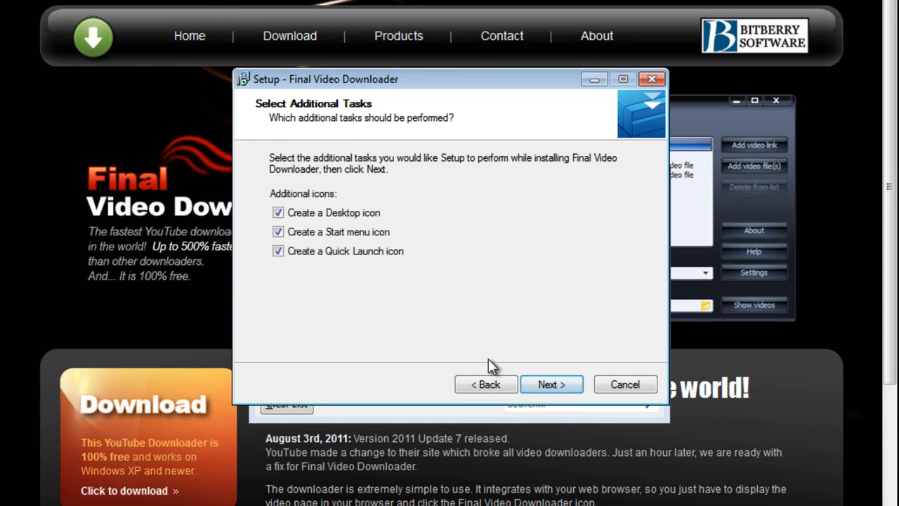
{"action": "left_click", "coordinate": [550, 385]}
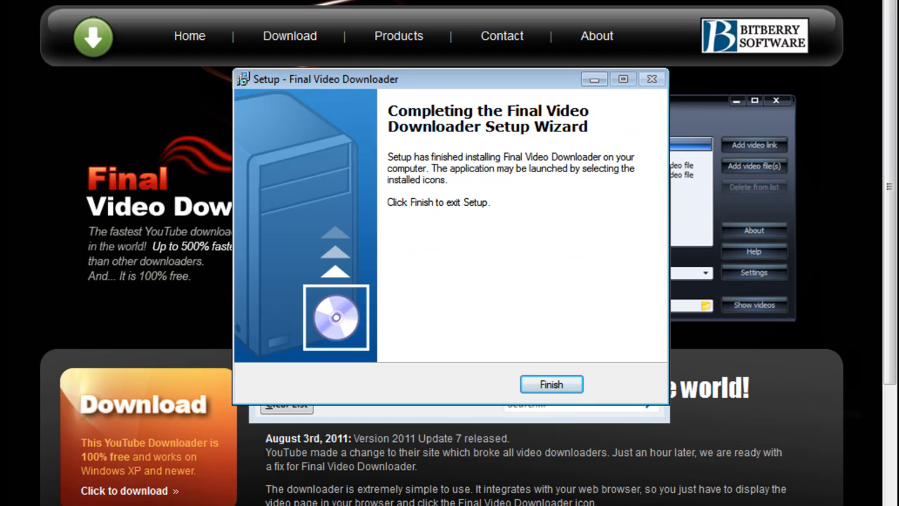
{"action": "left_click", "coordinate": [551, 385]}
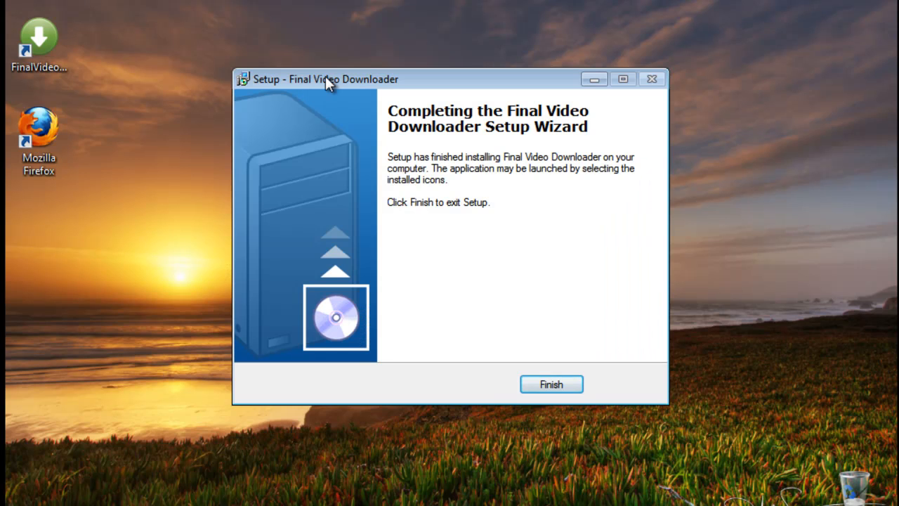
{"action": "left_click", "coordinate": [551, 383]}
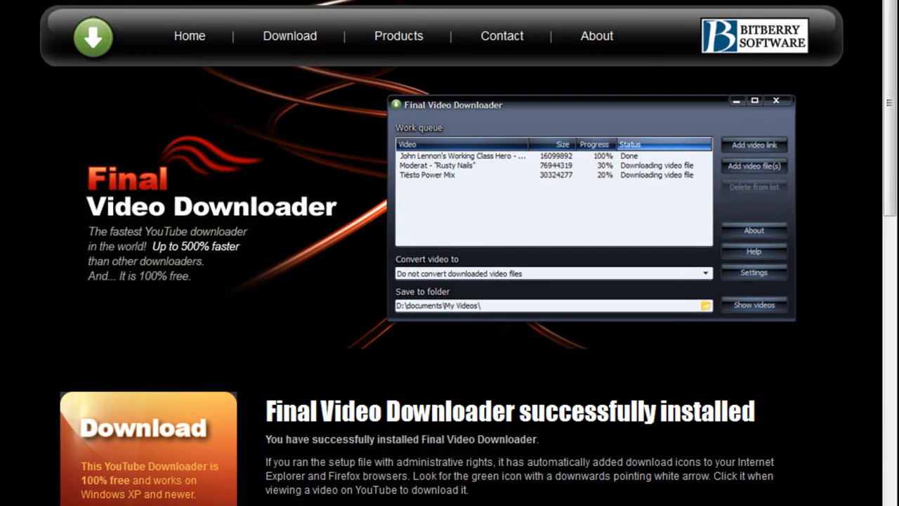
Step: Minimize the browser and drag the FinalVideoDownloader shortcut to the desktop's top centre
{"action": "left_click", "coordinate": [776, 101]}
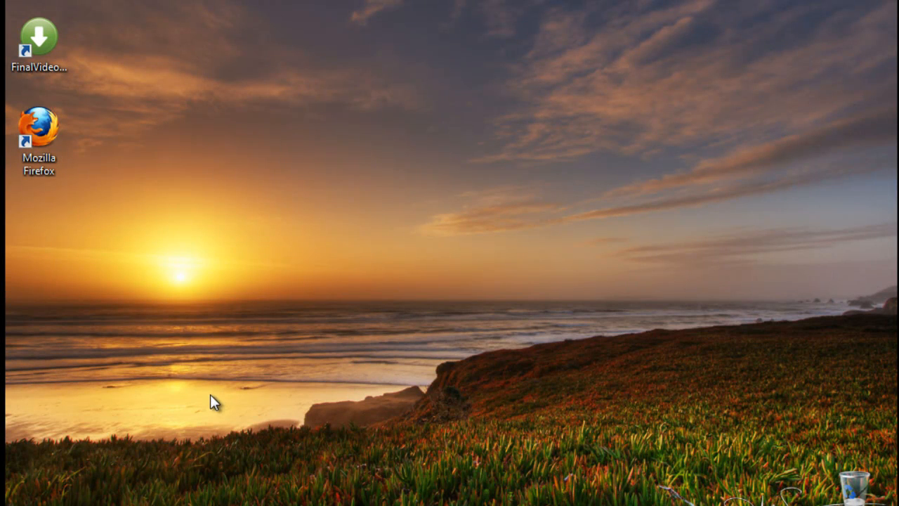
{"action": "mouse_move", "coordinate": [56, 92]}
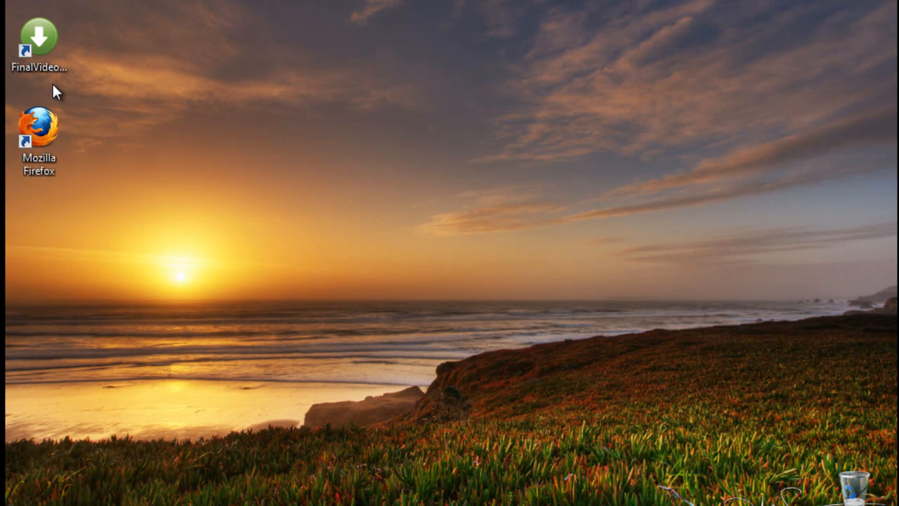
{"action": "mouse_move", "coordinate": [56, 84]}
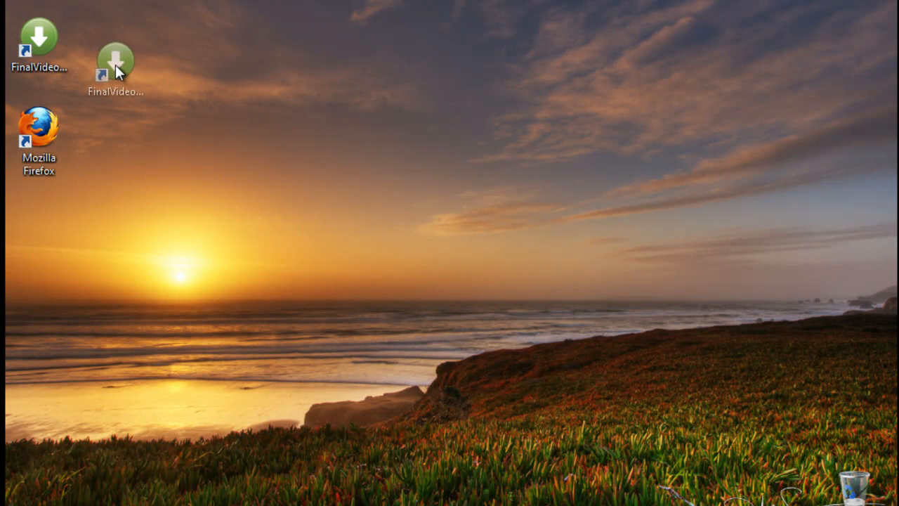
{"action": "left_click_drag", "start_coordinate": [115, 64], "coordinate": [241, 49]}
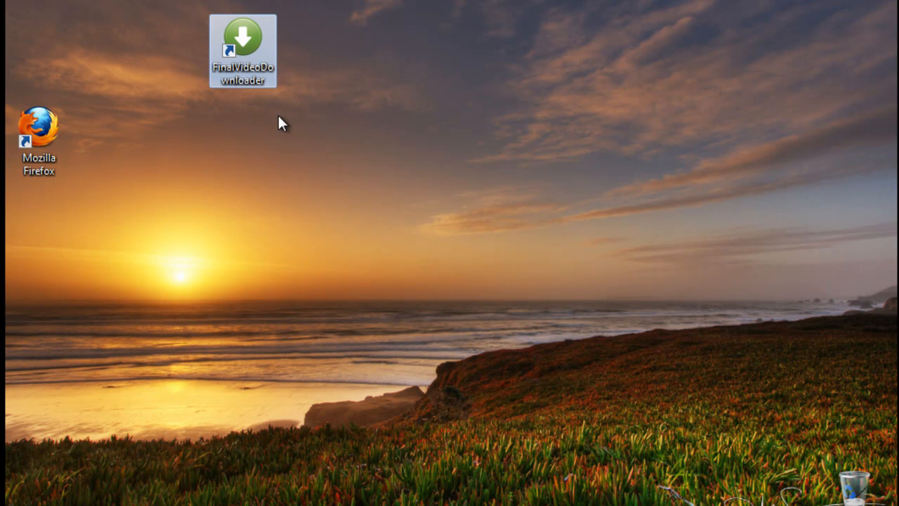
Step: Start Final Video Downloader from its shortcut, tick 'I understand' and OK the disclaimer
{"action": "double_click", "coordinate": [242, 49]}
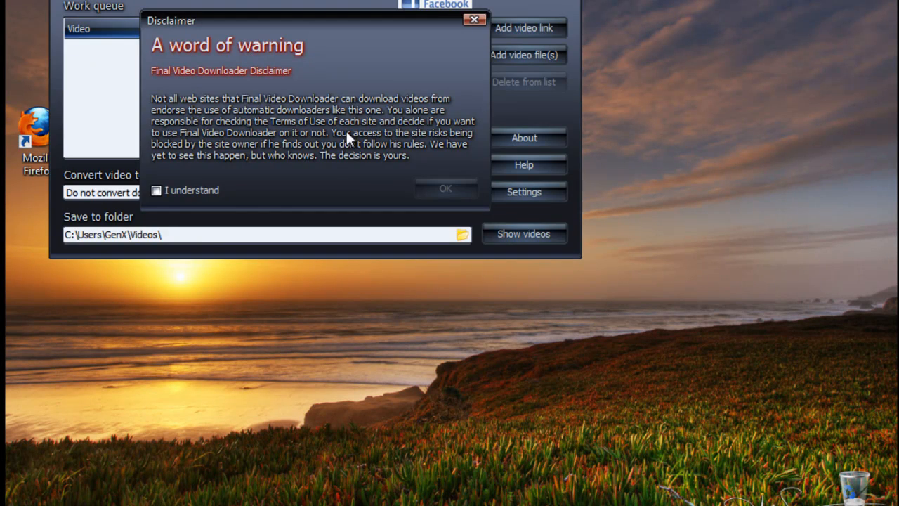
{"action": "left_click", "coordinate": [157, 191]}
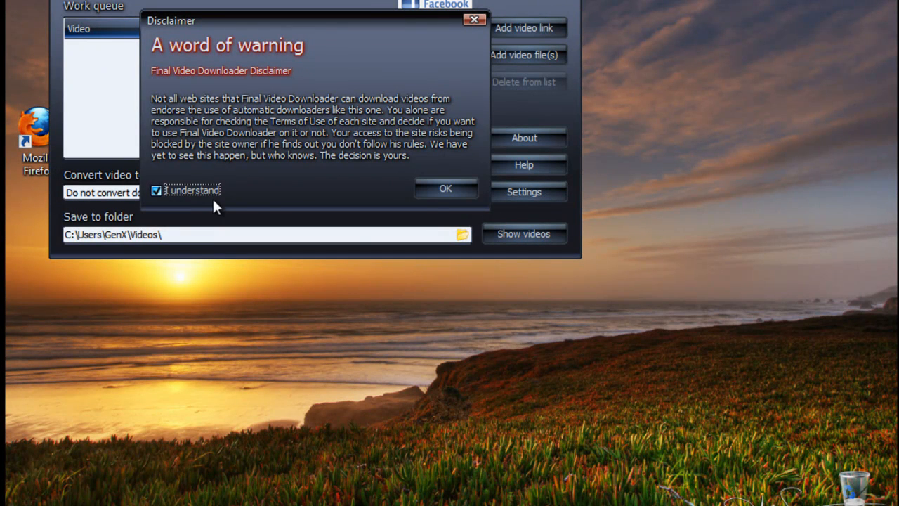
{"action": "mouse_move", "coordinate": [446, 190]}
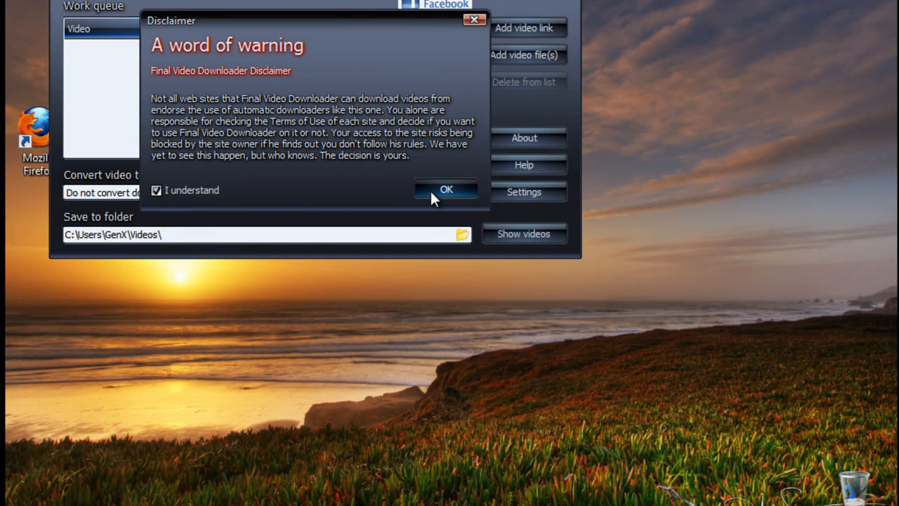
{"action": "left_click", "coordinate": [447, 190]}
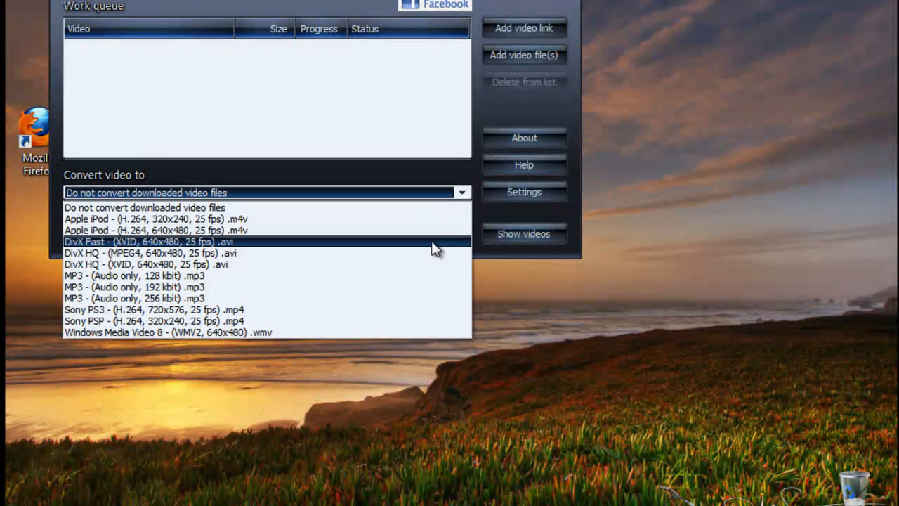
{"action": "mouse_move", "coordinate": [430, 230]}
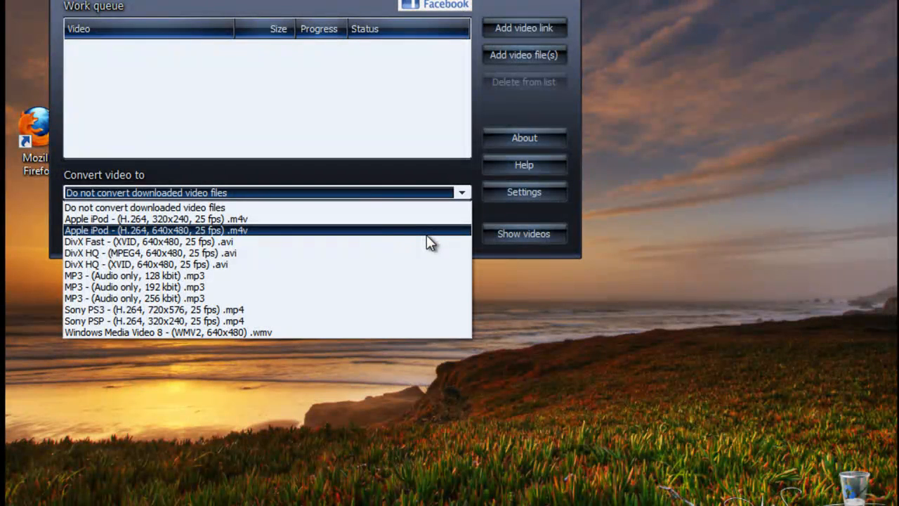
{"action": "mouse_move", "coordinate": [388, 270]}
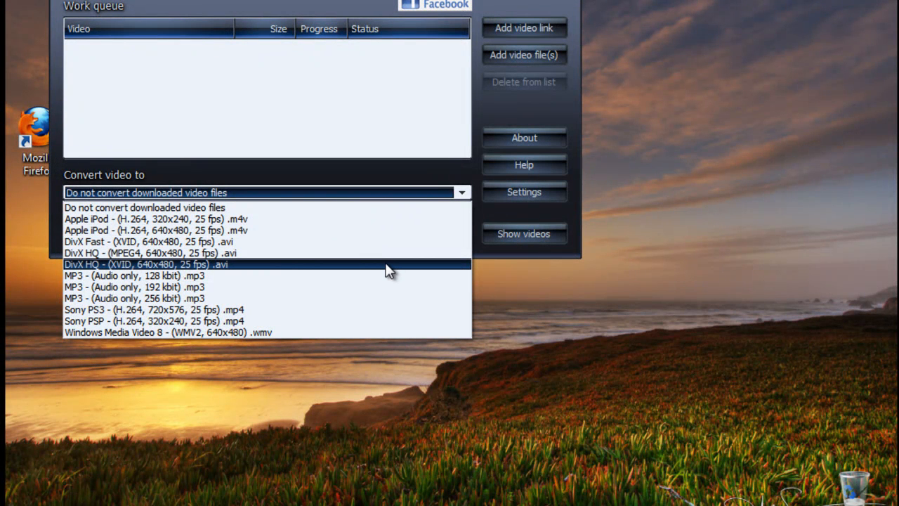
{"action": "mouse_move", "coordinate": [385, 274]}
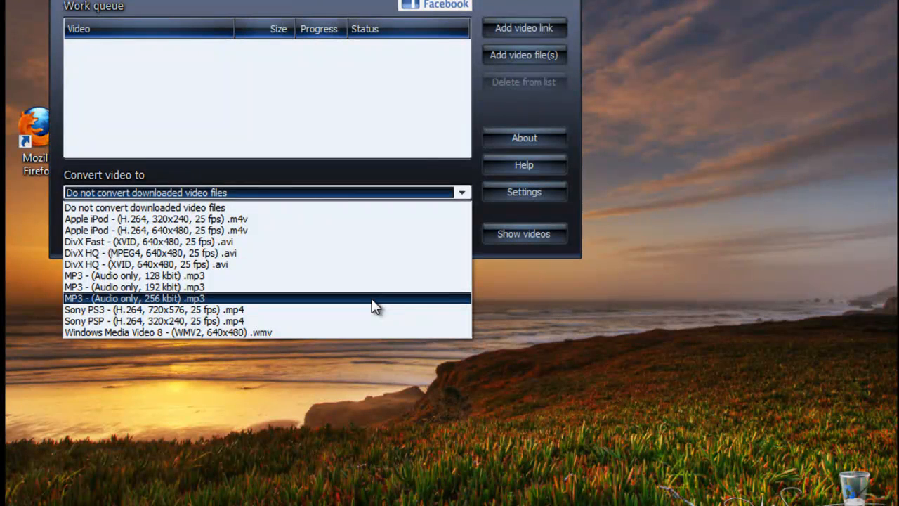
{"action": "mouse_move", "coordinate": [352, 242]}
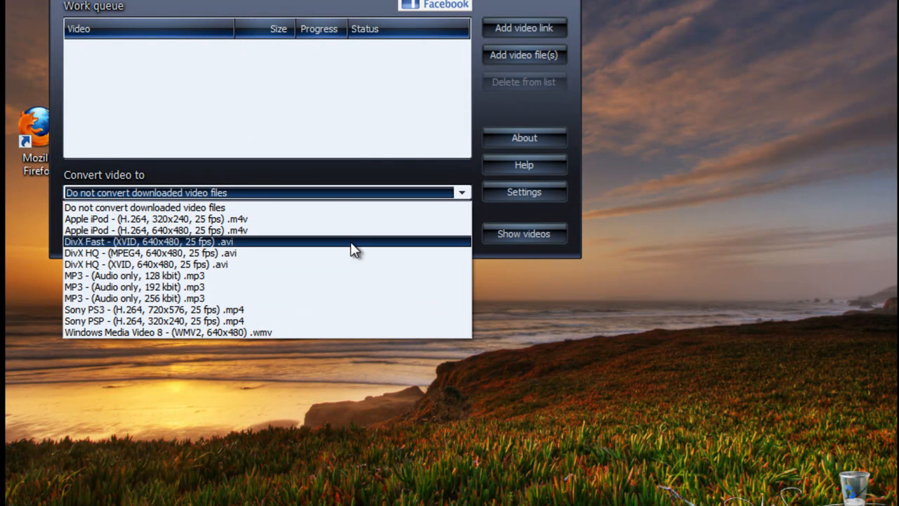
{"action": "mouse_move", "coordinate": [340, 253]}
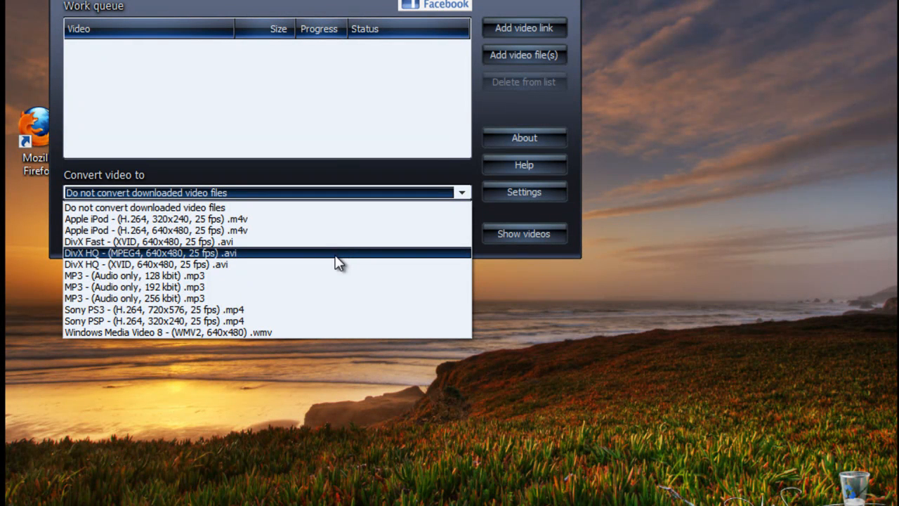
{"action": "mouse_move", "coordinate": [334, 298]}
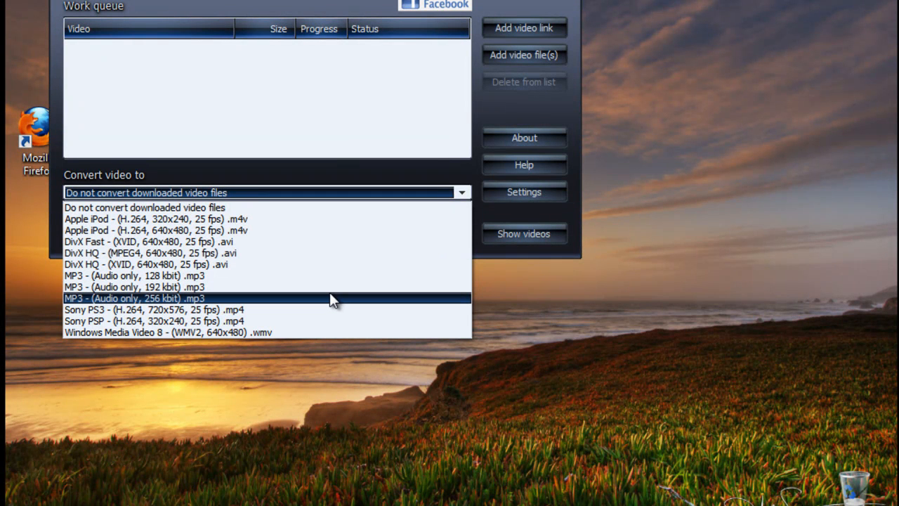
{"action": "mouse_move", "coordinate": [330, 287]}
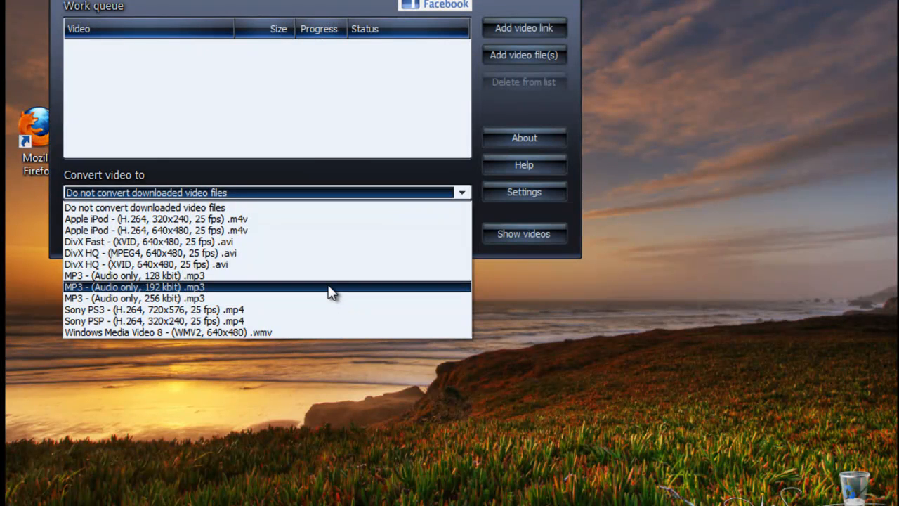
{"action": "mouse_move", "coordinate": [320, 297]}
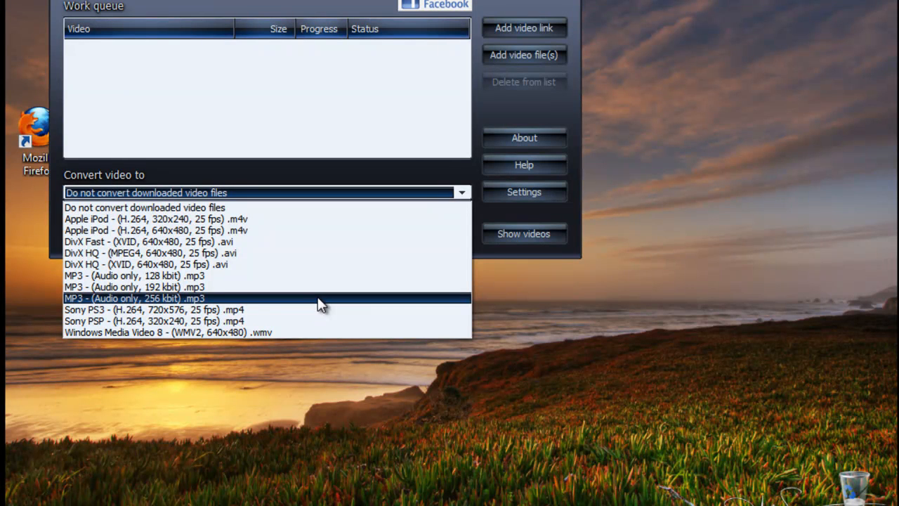
Step: Choose 'MP3 - (Audio only, 256 kbit) .mp3' as the conversion format
{"action": "left_click", "coordinate": [134, 298]}
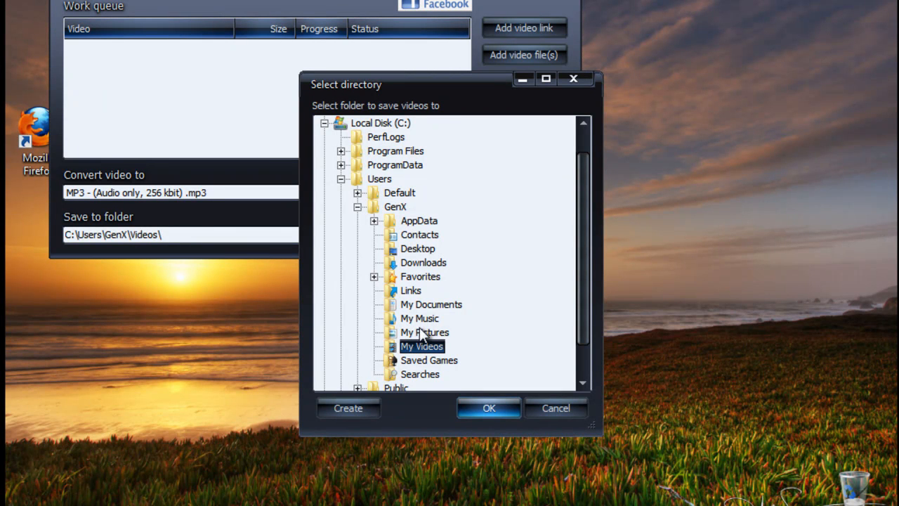
Step: Pick My Music as the save folder, then confirm the converted files folder in Settings
{"action": "left_click", "coordinate": [418, 317]}
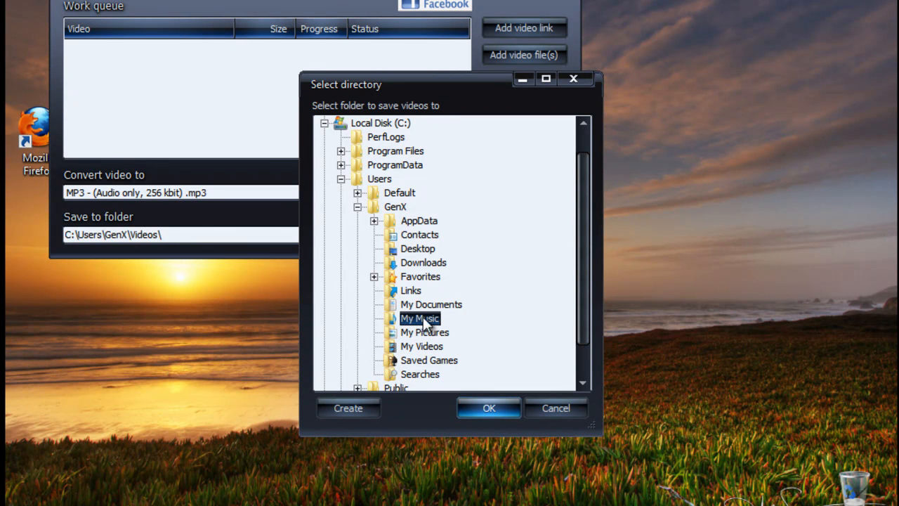
{"action": "left_click", "coordinate": [489, 408]}
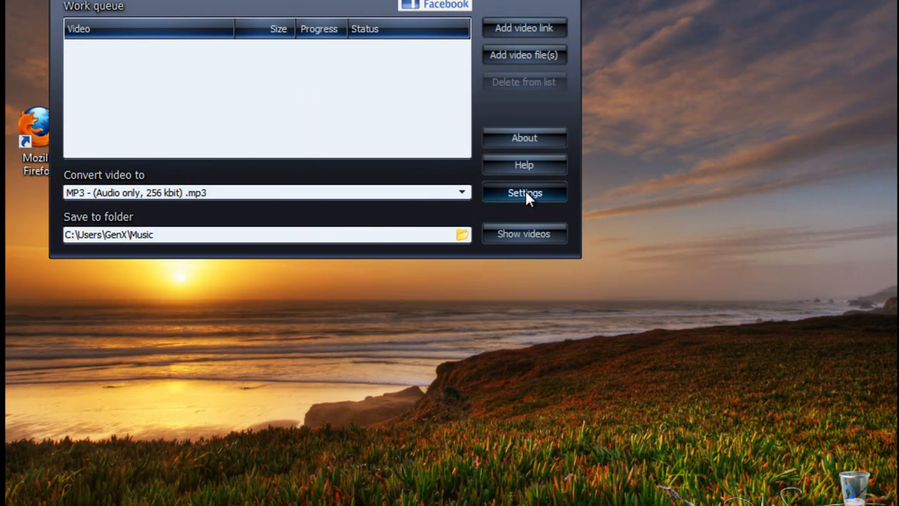
{"action": "left_click", "coordinate": [524, 193]}
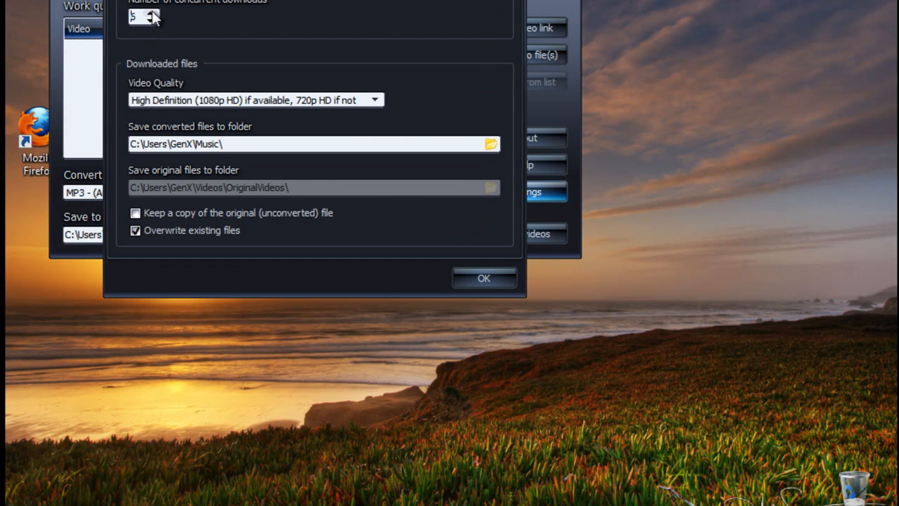
{"action": "left_click", "coordinate": [151, 13]}
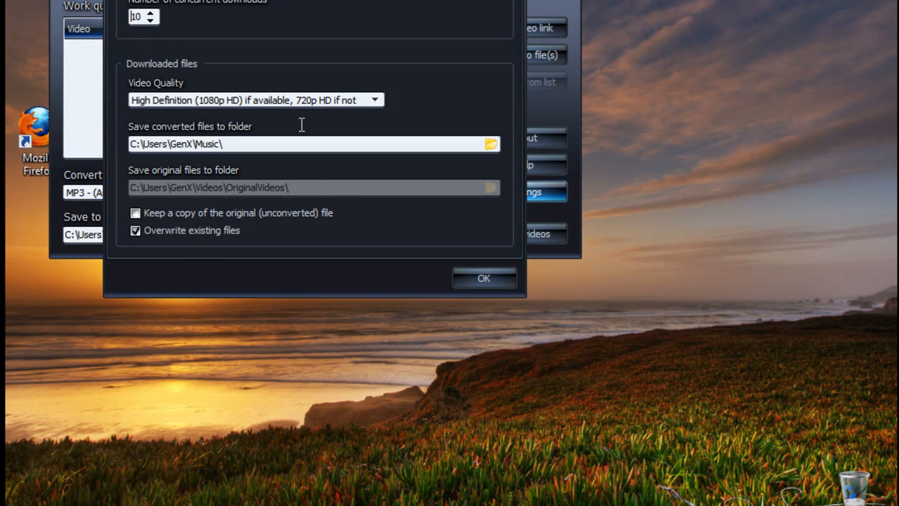
{"action": "mouse_move", "coordinate": [444, 270]}
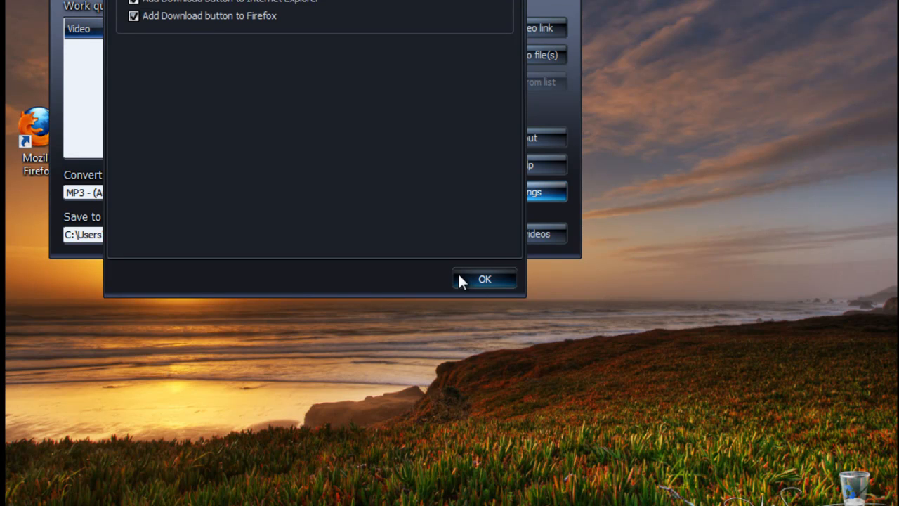
{"action": "left_click", "coordinate": [485, 278]}
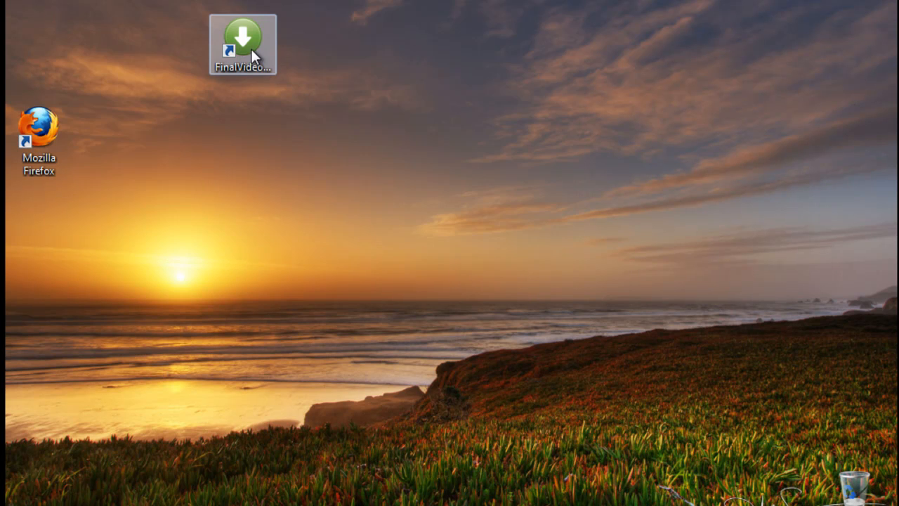
Step: Delete the Getting Started bookmark, add the YouTube page to the toolbar and rename it to 'YouTube'
{"action": "left_click_drag", "start_coordinate": [242, 42], "coordinate": [106, 42]}
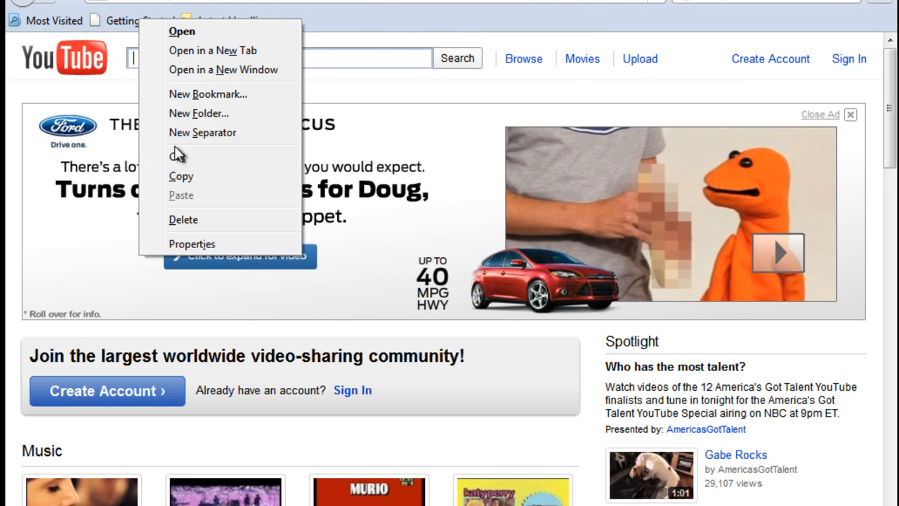
{"action": "left_click", "coordinate": [279, 59]}
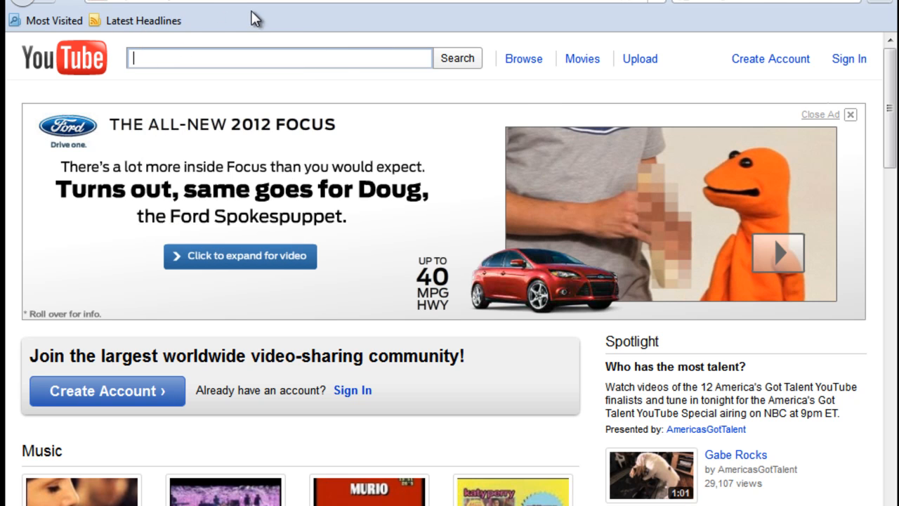
{"action": "mouse_move", "coordinate": [273, 35]}
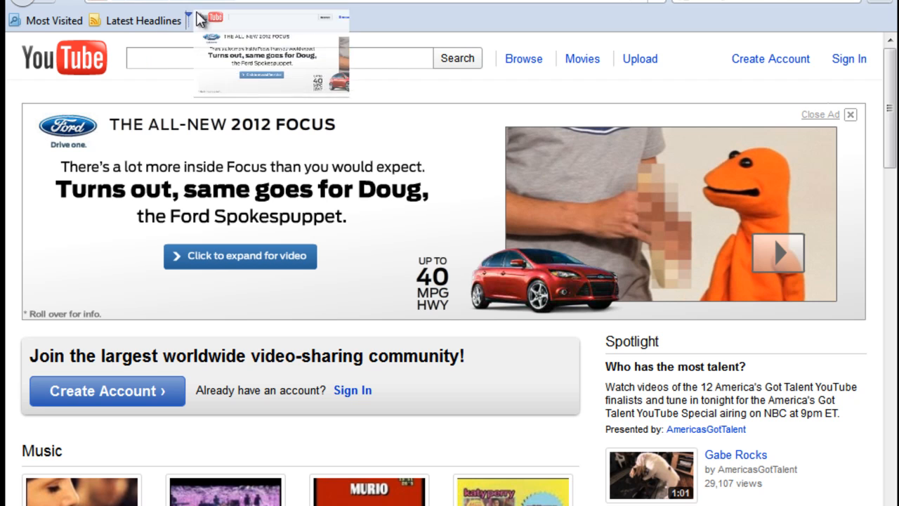
{"action": "right_click", "coordinate": [225, 22]}
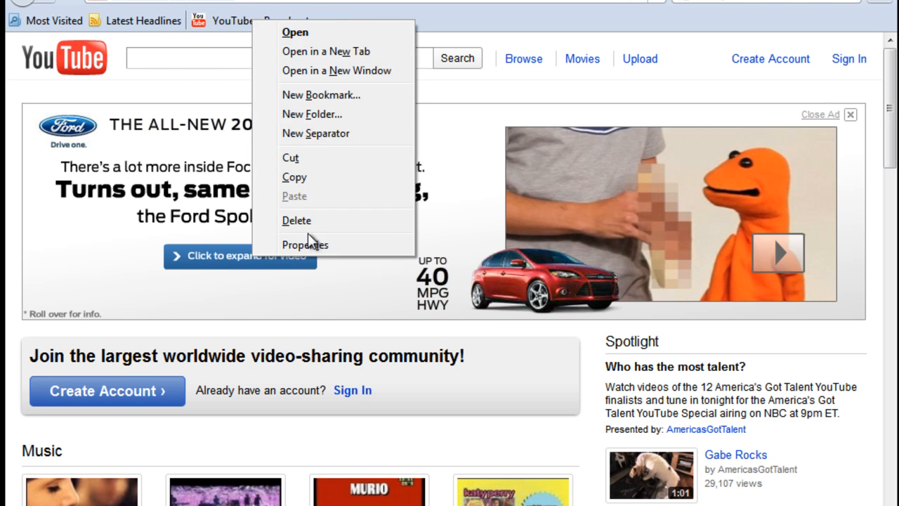
{"action": "left_click", "coordinate": [305, 244]}
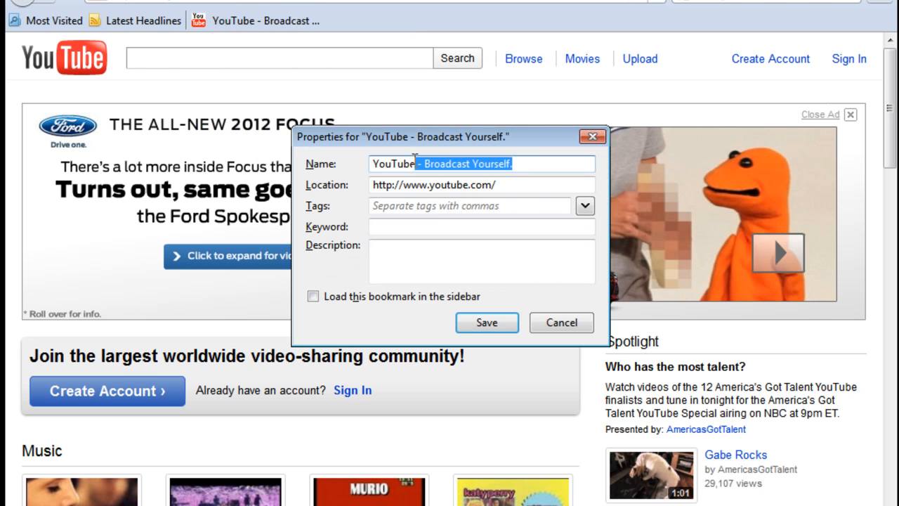
{"action": "key", "text": "Delete"}
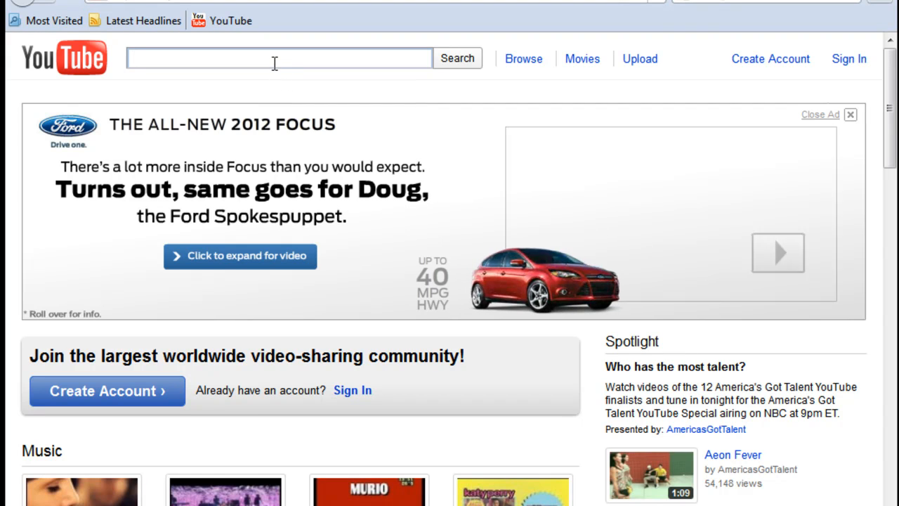
Step: Search YouTube for 'sade' and browse down the first page of results
{"action": "type", "text": "sad"}
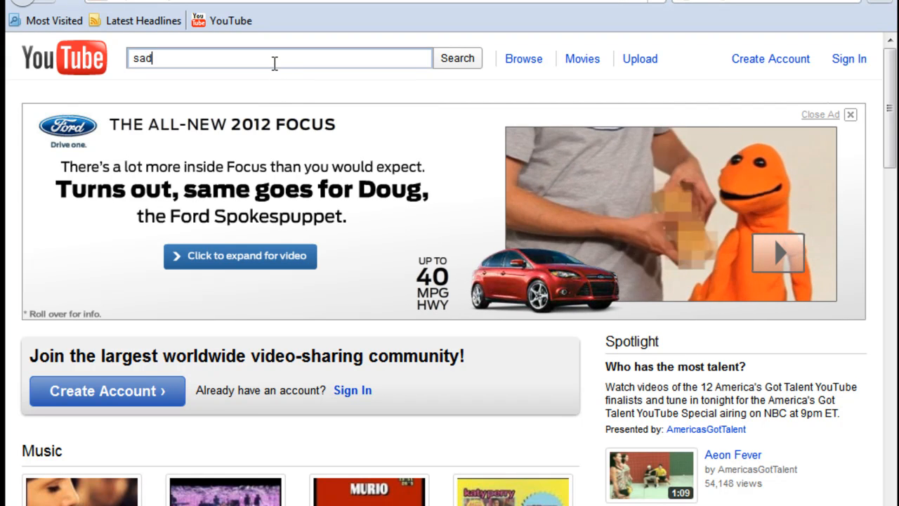
{"action": "left_click", "coordinate": [458, 59]}
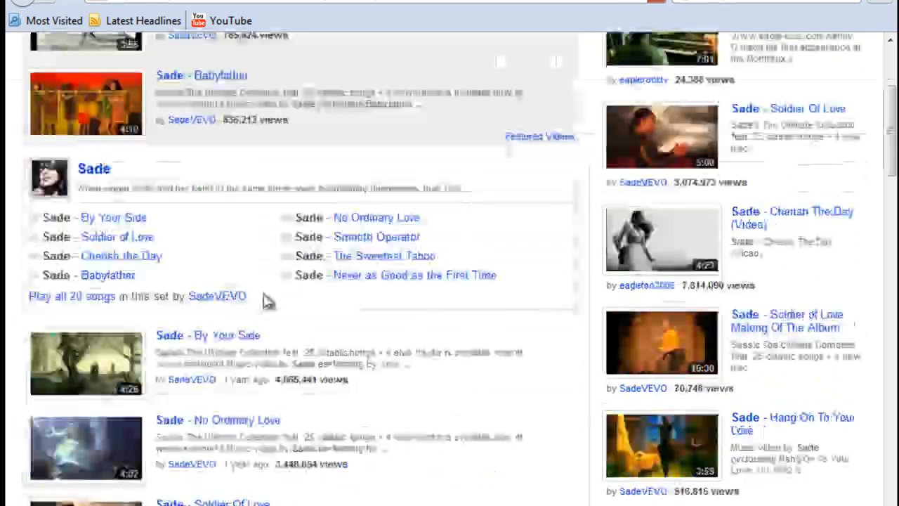
{"action": "scroll", "scroll_direction": "down", "scroll_amount": 3}
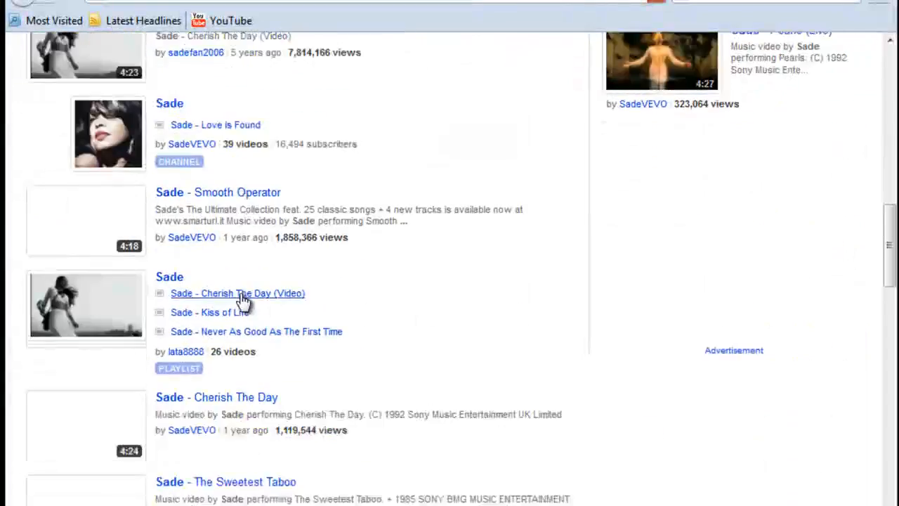
{"action": "scroll", "scroll_direction": "down", "scroll_amount": 3}
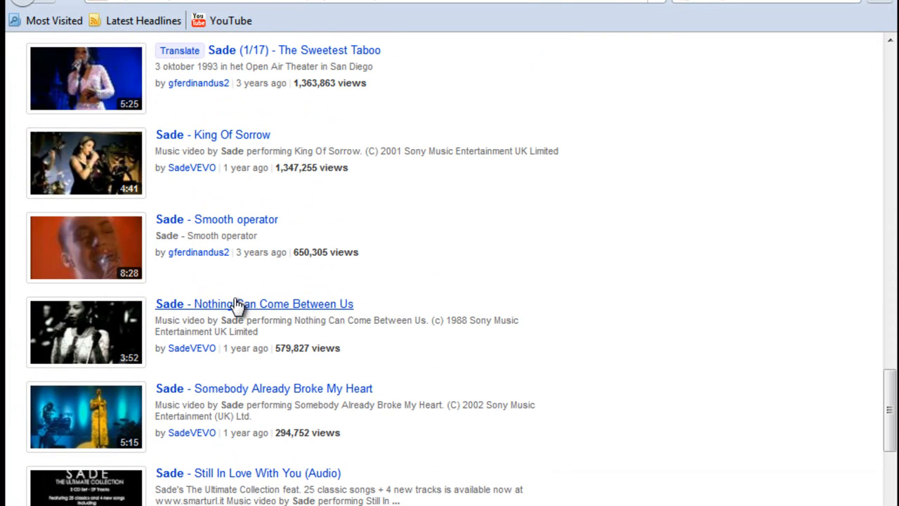
{"action": "scroll", "scroll_direction": "down", "scroll_amount": 3}
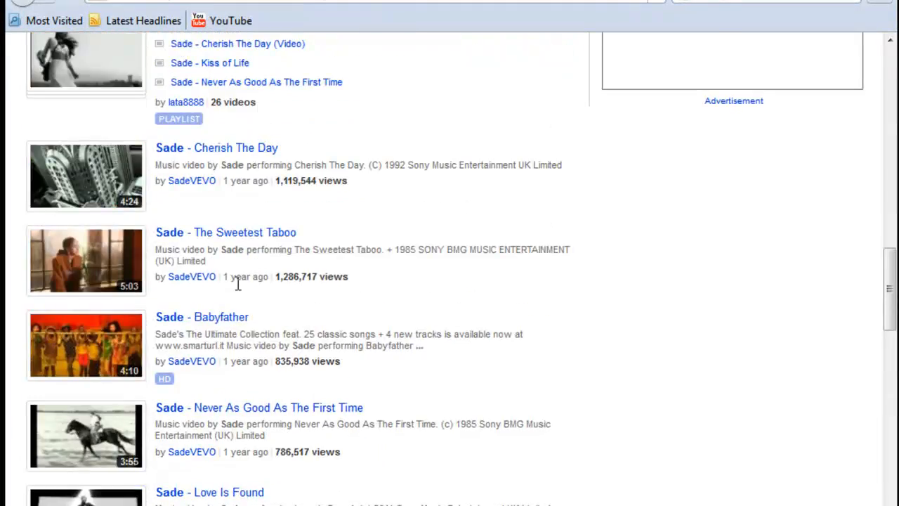
{"action": "scroll", "scroll_direction": "down", "scroll_amount": 3}
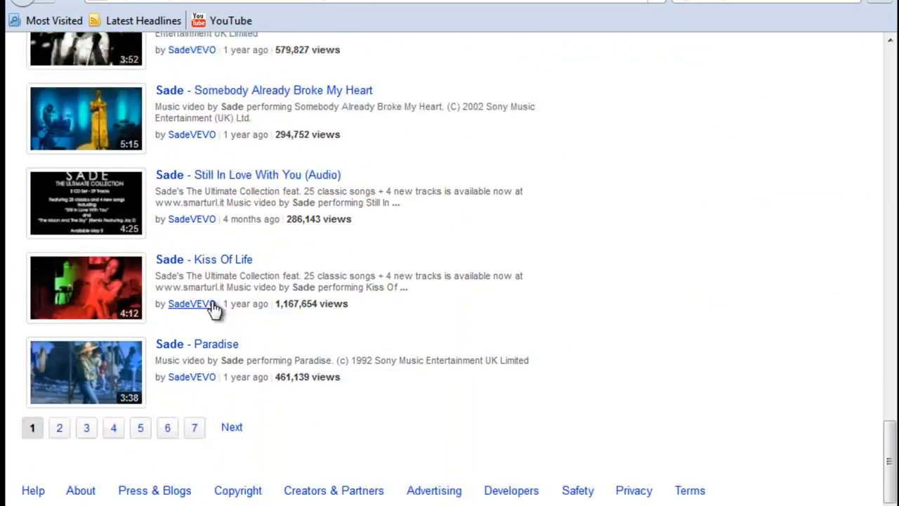
{"action": "mouse_move", "coordinate": [99, 211]}
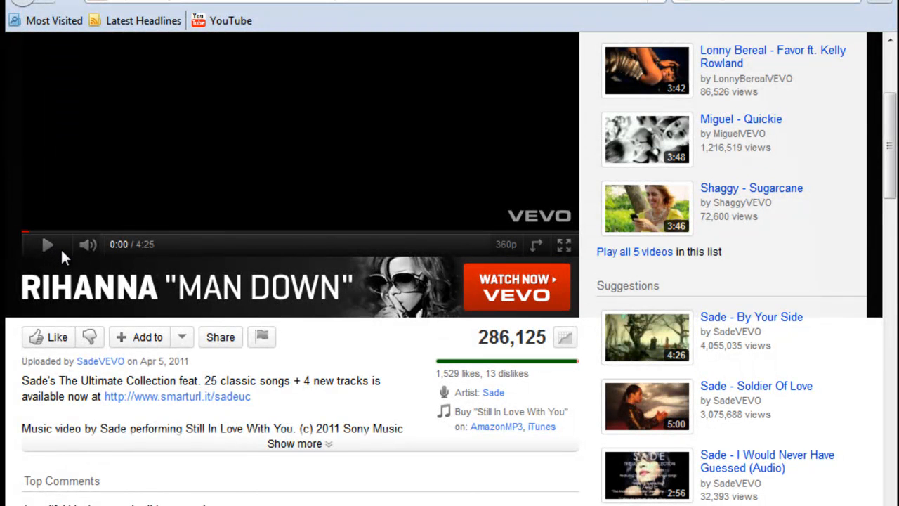
Step: Play Still In Love With You, hide the downloader, skip the ad and seek forward in the song
{"action": "left_click", "coordinate": [48, 245]}
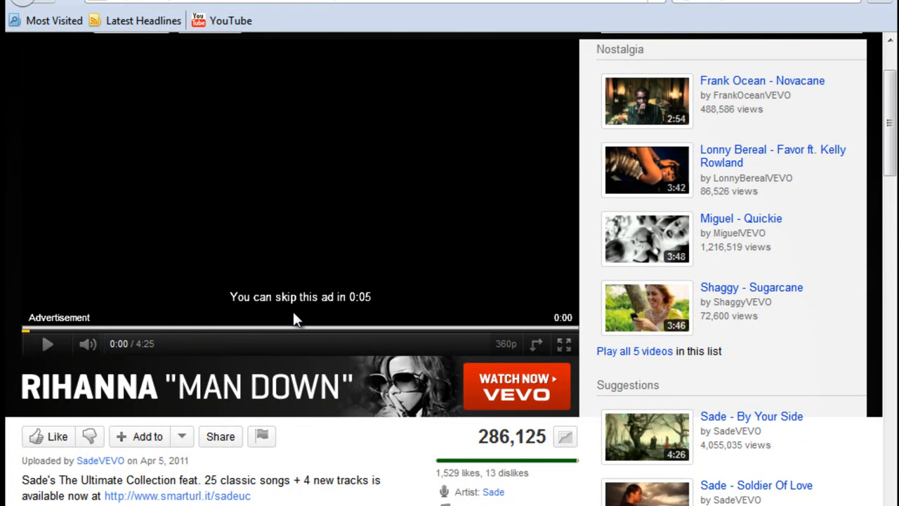
{"action": "left_click", "coordinate": [48, 343]}
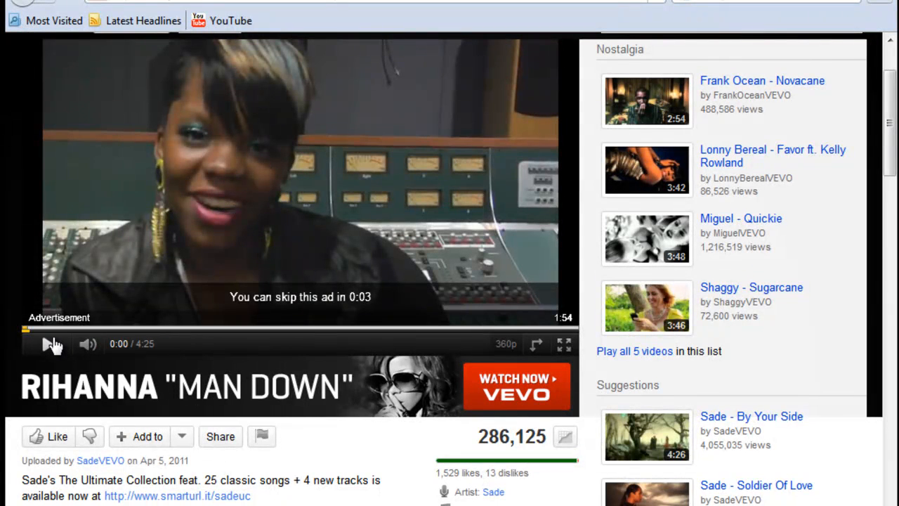
{"action": "left_click", "coordinate": [47, 343]}
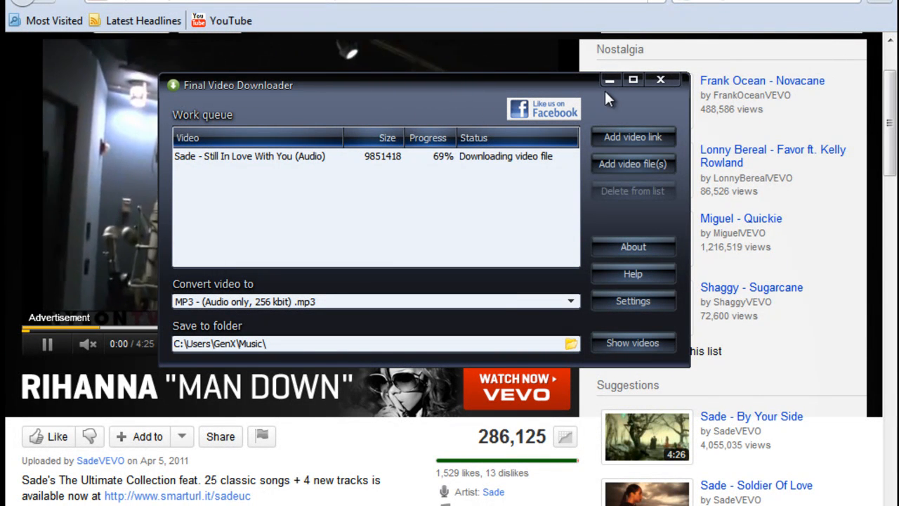
{"action": "left_click", "coordinate": [661, 78]}
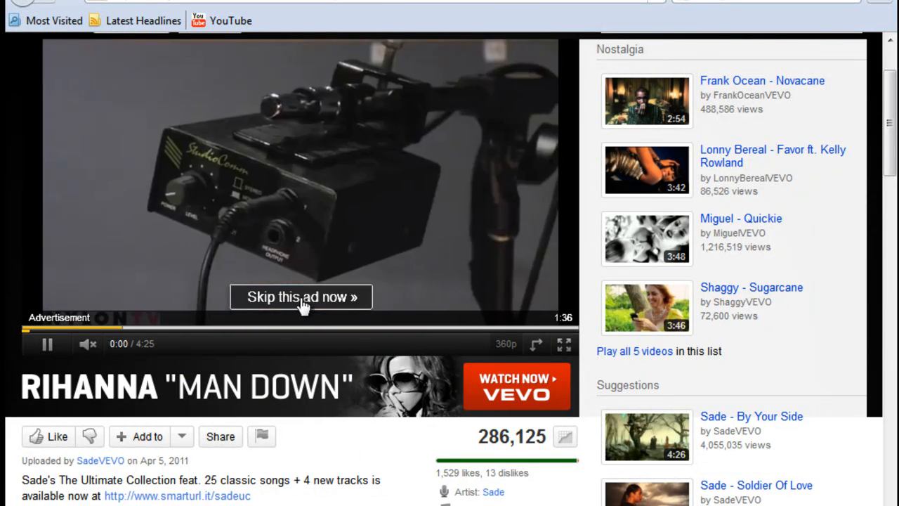
{"action": "left_click", "coordinate": [301, 297]}
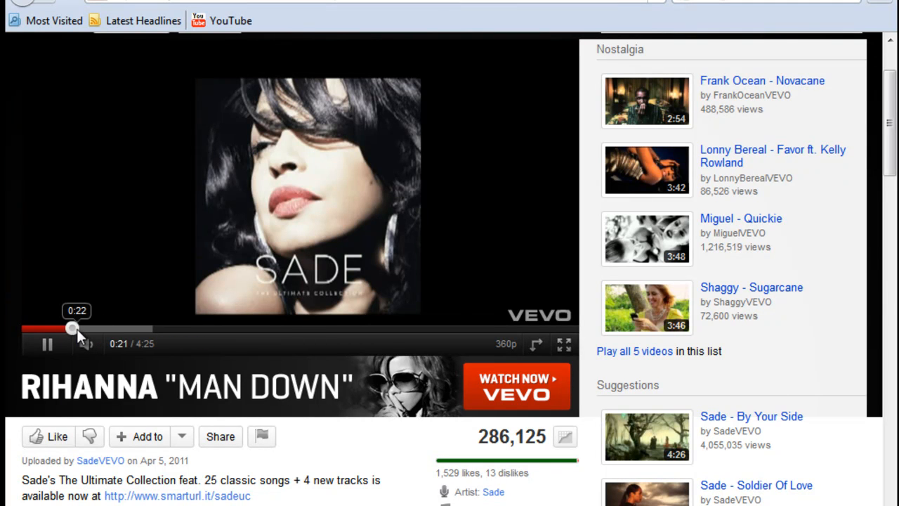
{"action": "left_click_drag", "start_coordinate": [70, 329], "coordinate": [517, 329]}
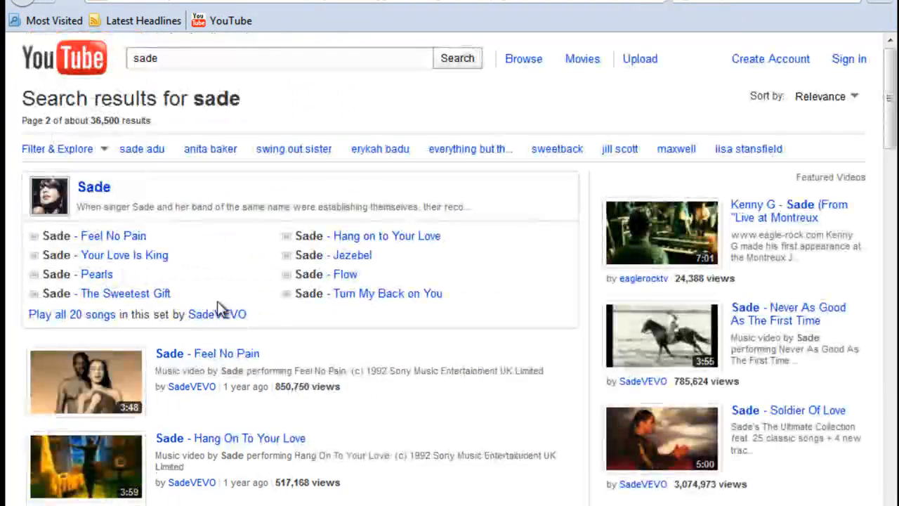
Step: Scroll down page 2 of the Sade results to reach the '01. Sade - By Your Side' video
{"action": "scroll", "scroll_direction": "down", "scroll_amount": 3}
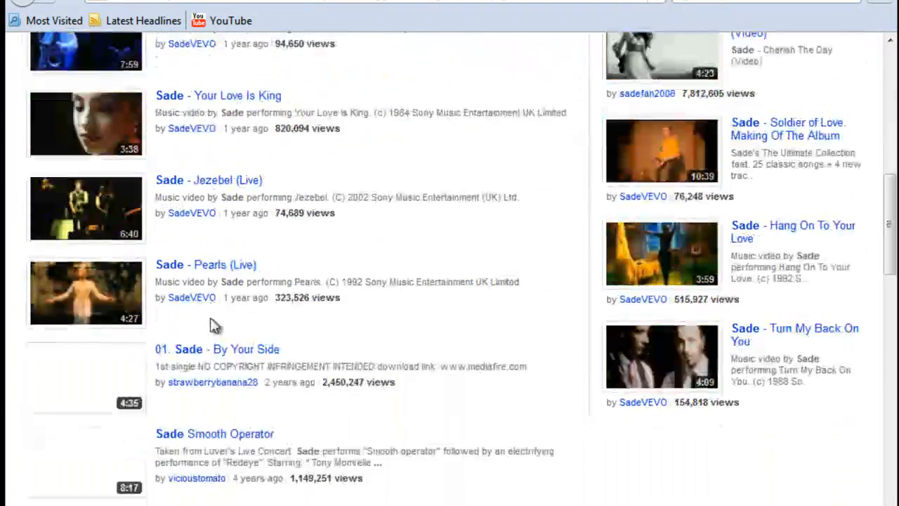
{"action": "scroll", "scroll_direction": "down", "scroll_amount": 3}
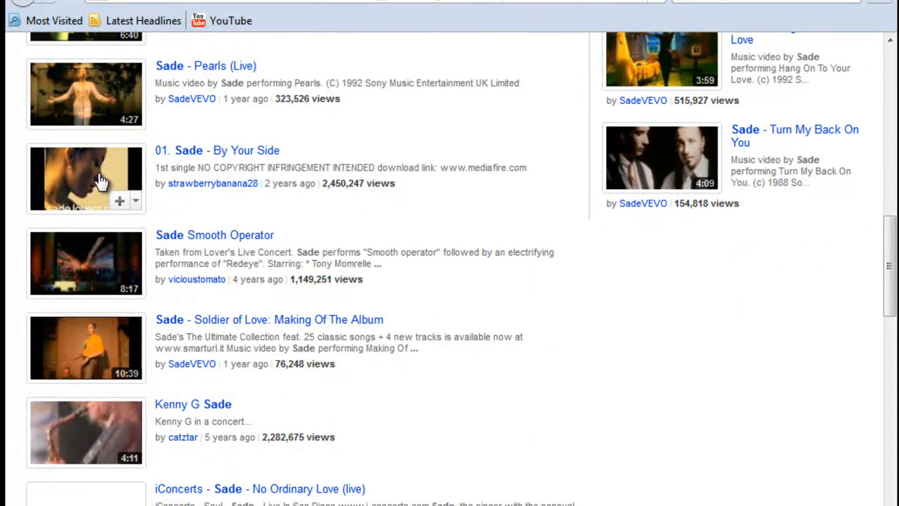
{"action": "mouse_move", "coordinate": [295, 200]}
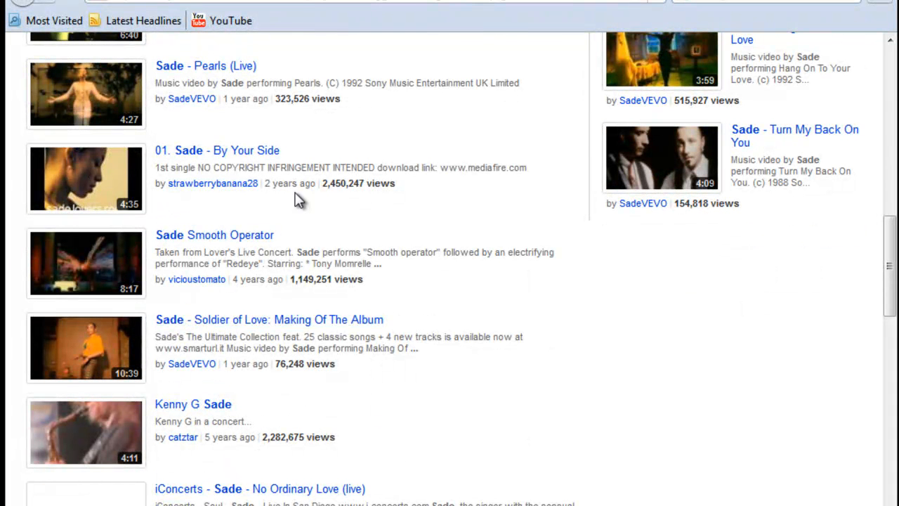
{"action": "mouse_move", "coordinate": [113, 186]}
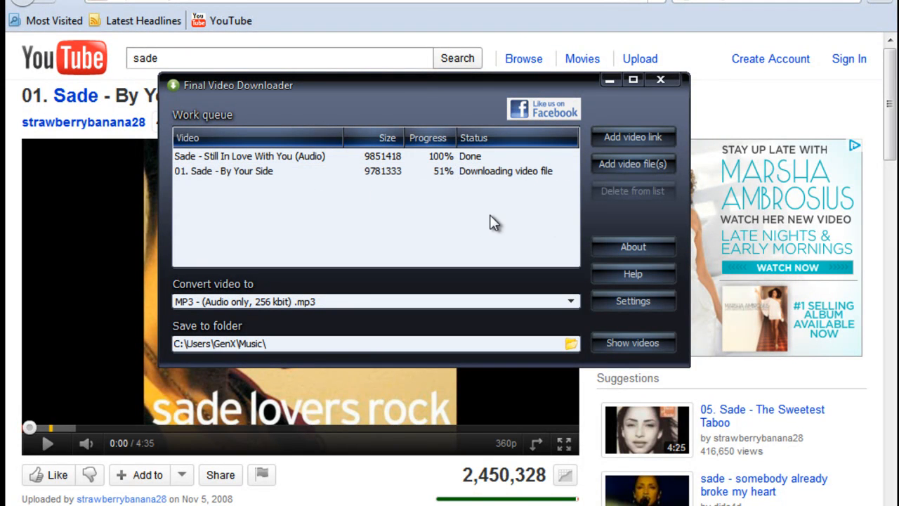
{"action": "mouse_move", "coordinate": [499, 224]}
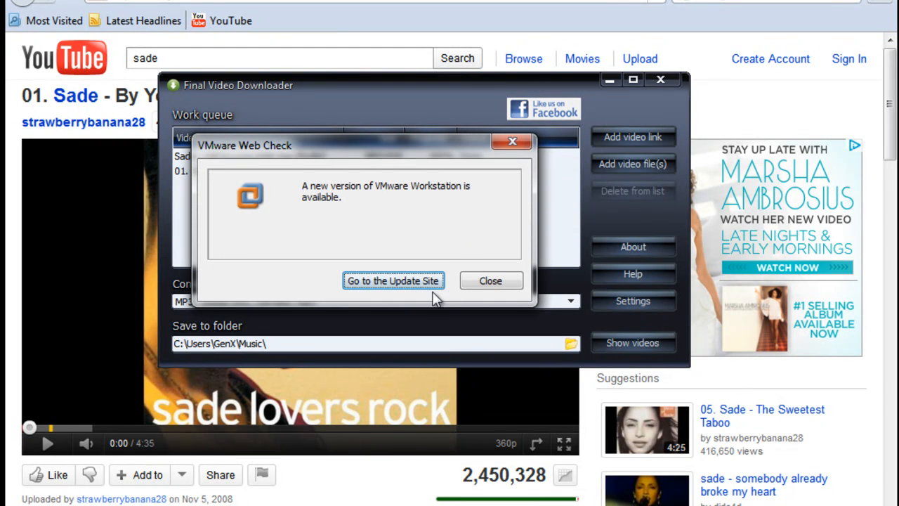
Step: Dismiss the VMware update notice and the free video player suggestion once both songs show Done
{"action": "left_click", "coordinate": [490, 281]}
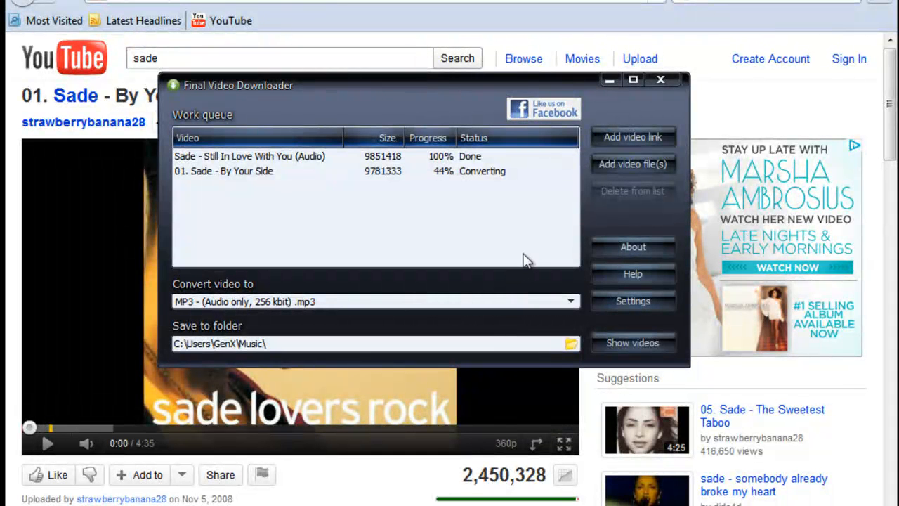
{"action": "mouse_move", "coordinate": [414, 331]}
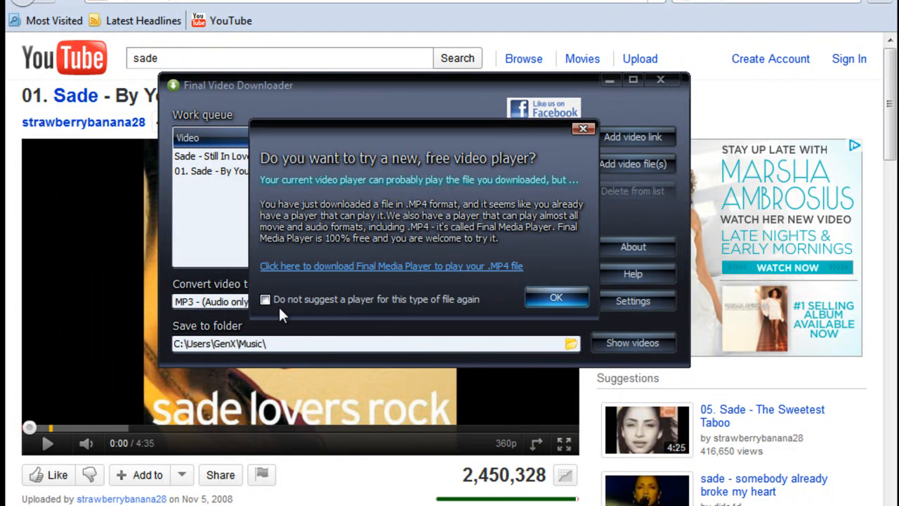
{"action": "left_click", "coordinate": [265, 300]}
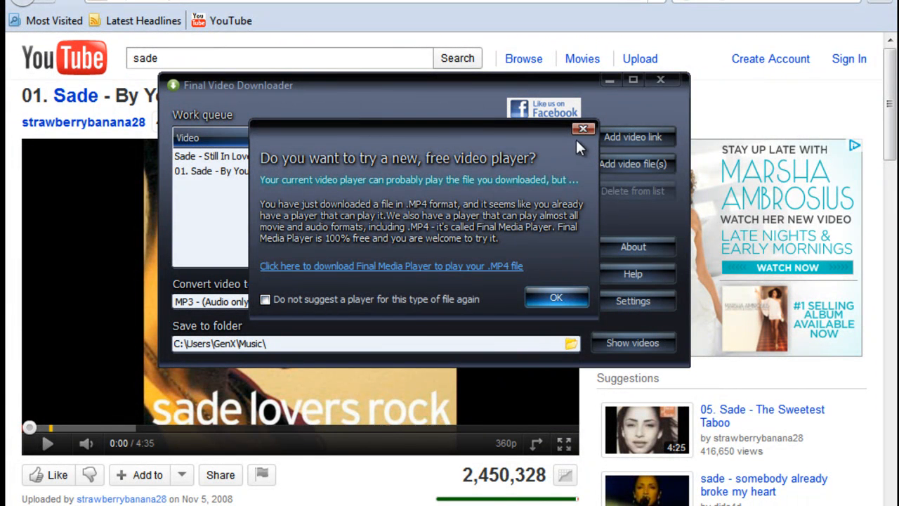
{"action": "left_click", "coordinate": [585, 129]}
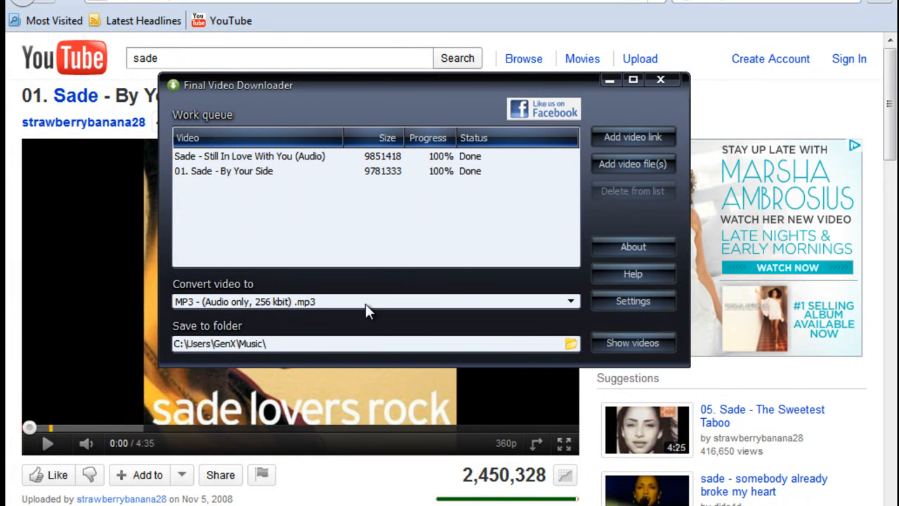
{"action": "left_click", "coordinate": [661, 79]}
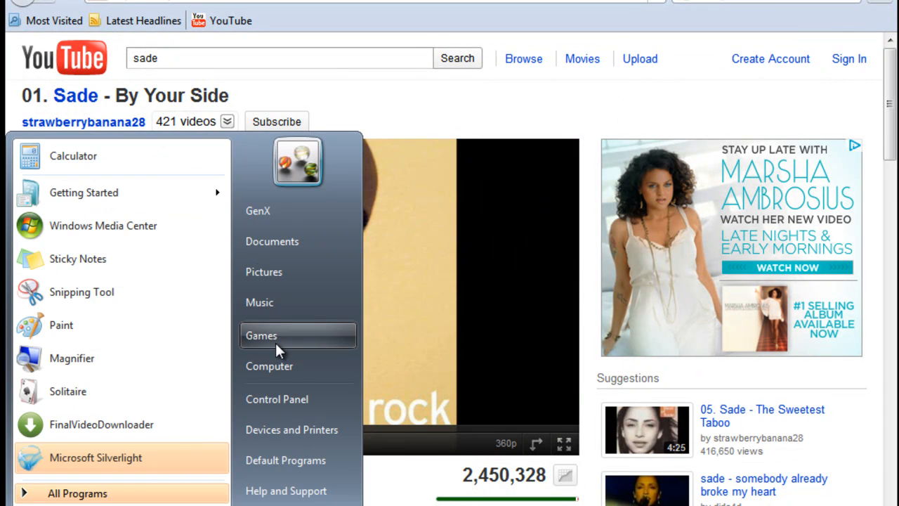
Step: Play the downloaded By Your Side MP3 from the Music library in the media player
{"action": "left_click", "coordinate": [259, 302]}
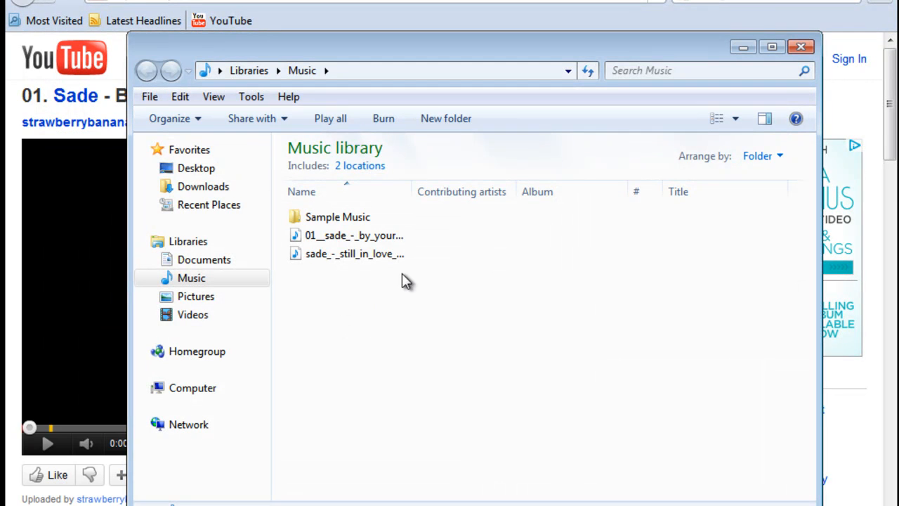
{"action": "right_click", "coordinate": [354, 236]}
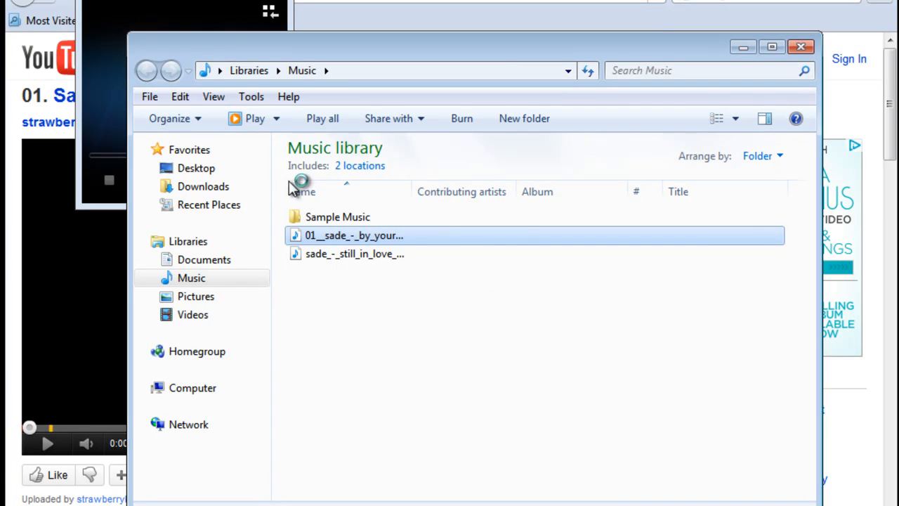
{"action": "double_click", "coordinate": [354, 236]}
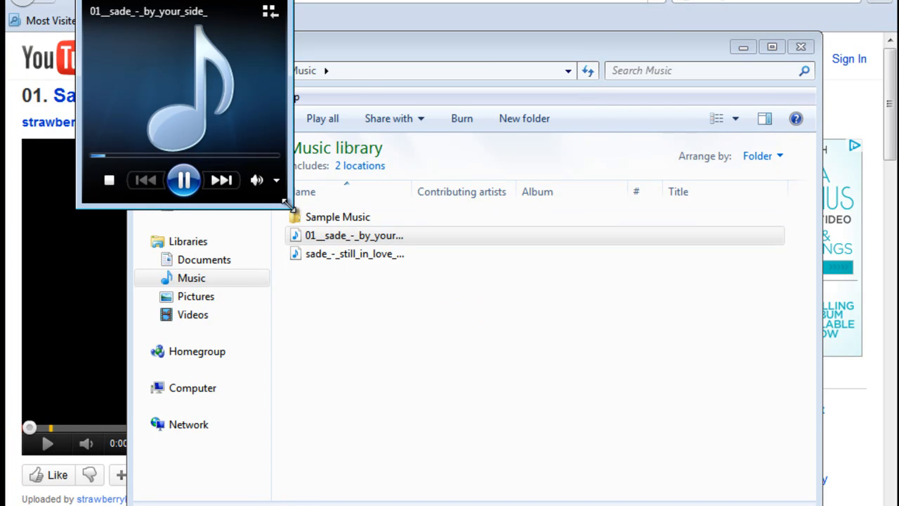
{"action": "left_click_drag", "start_coordinate": [284, 204], "coordinate": [372, 270]}
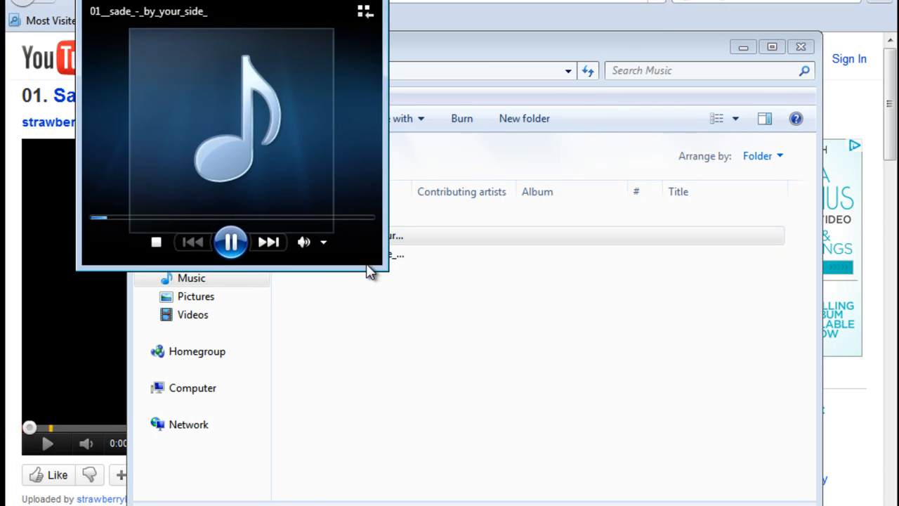
{"action": "left_click", "coordinate": [303, 242]}
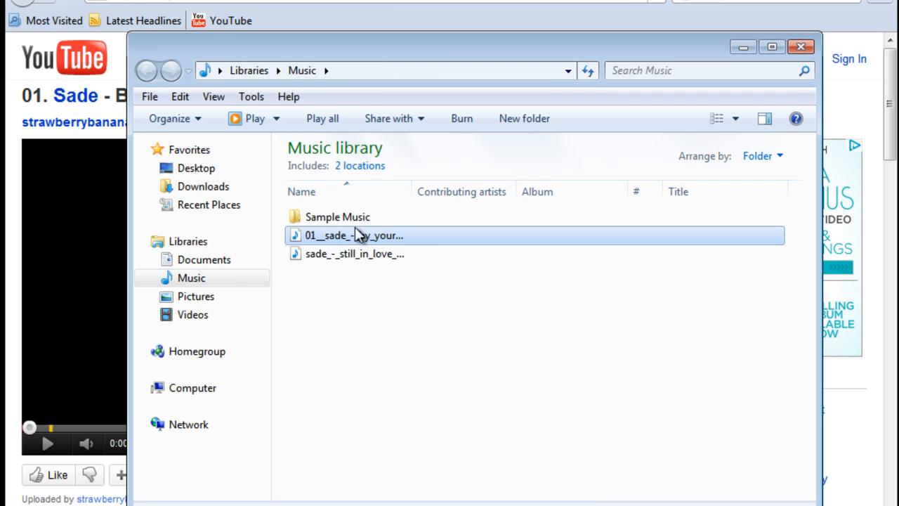
Step: Play the Still in Love with You MP3 from the Music library in the media player
{"action": "right_click", "coordinate": [354, 253]}
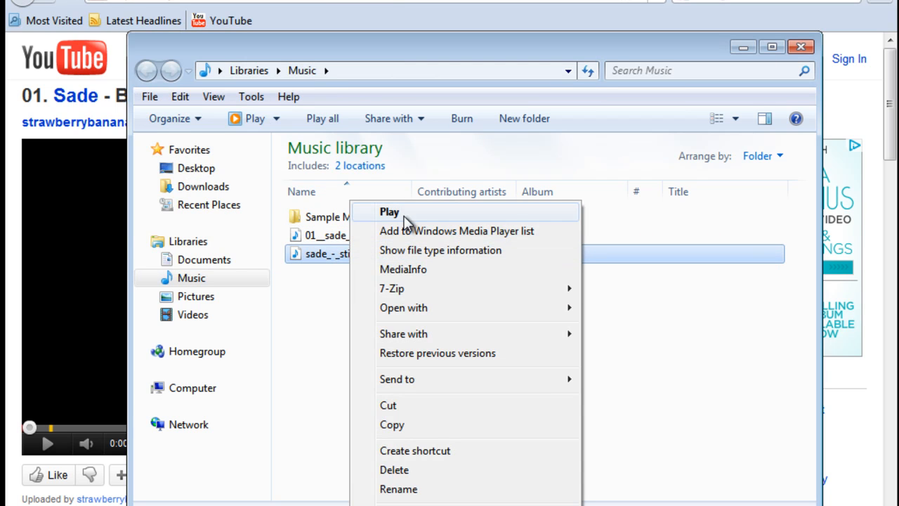
{"action": "left_click", "coordinate": [390, 210]}
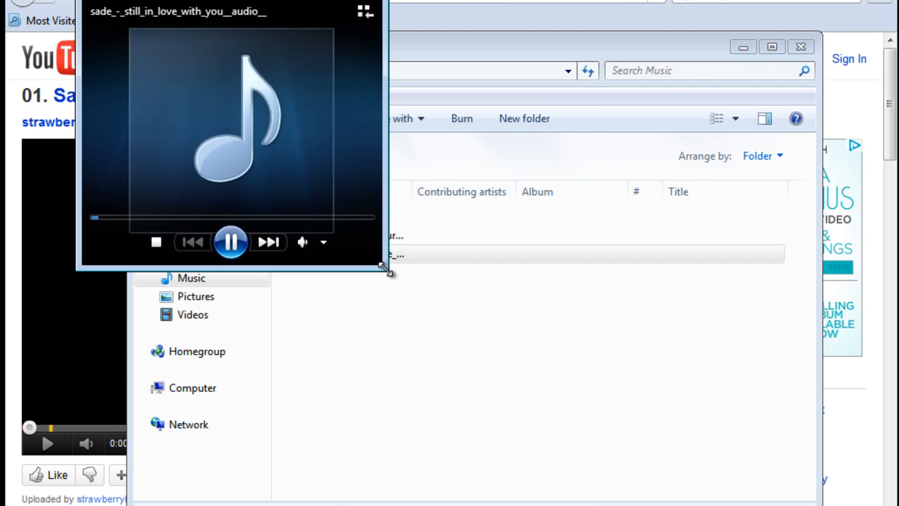
{"action": "left_click_drag", "start_coordinate": [385, 270], "coordinate": [413, 284]}
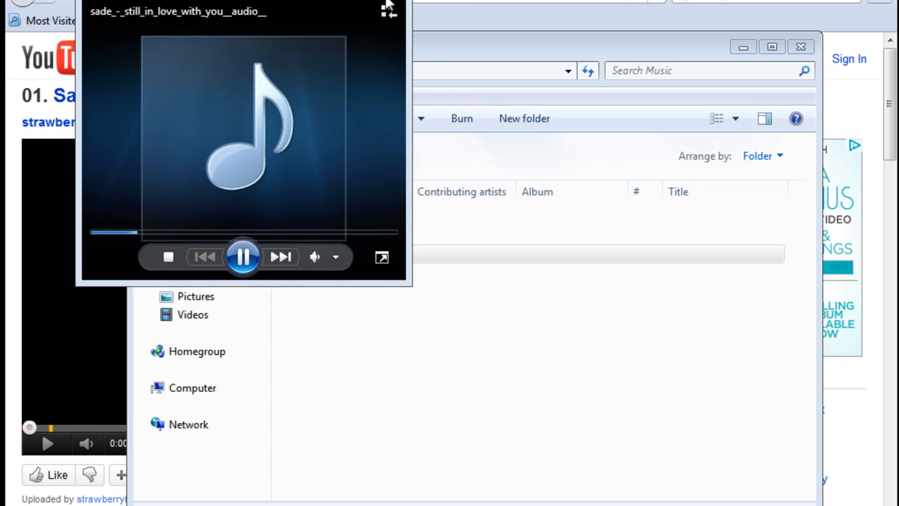
{"action": "left_click", "coordinate": [387, 9]}
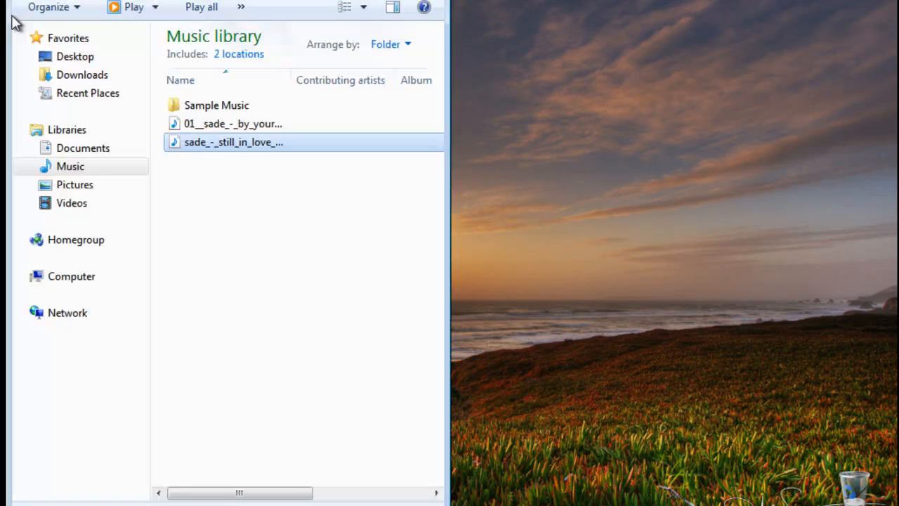
{"action": "mouse_move", "coordinate": [610, 357]}
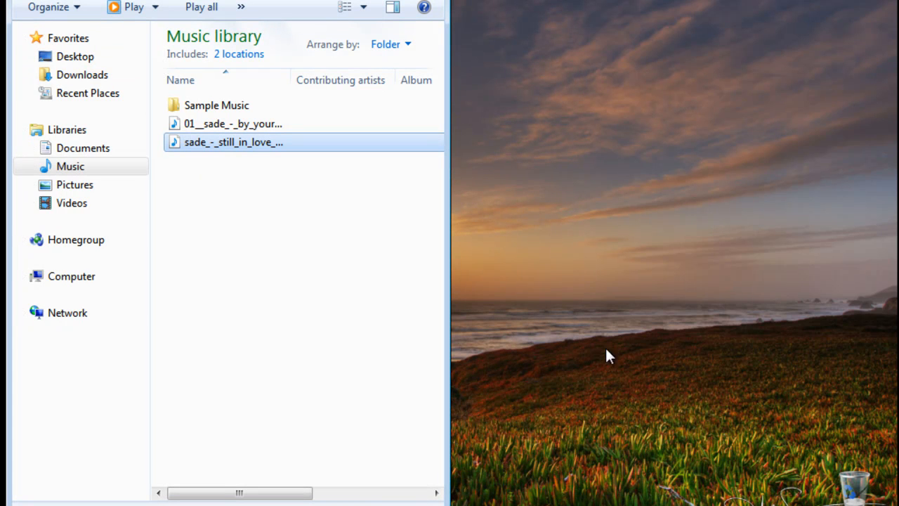
{"action": "mouse_move", "coordinate": [747, 174]}
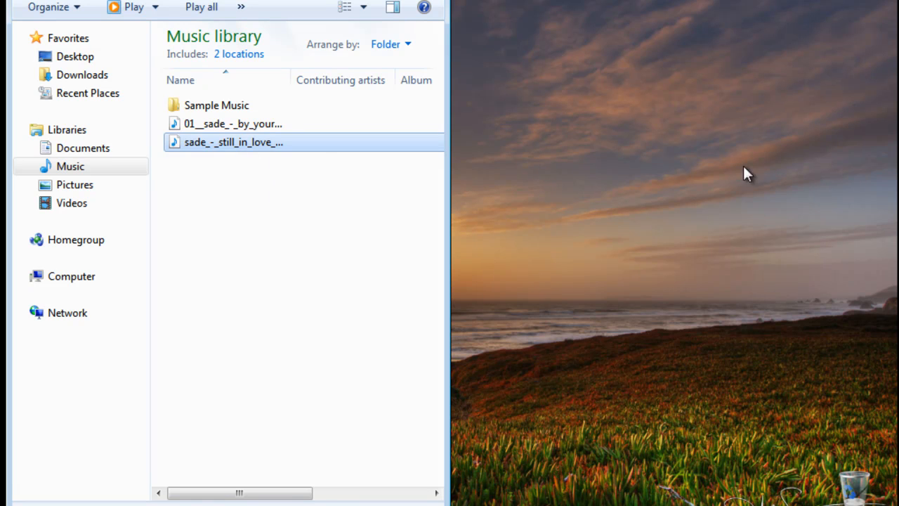
{"action": "mouse_move", "coordinate": [764, 124]}
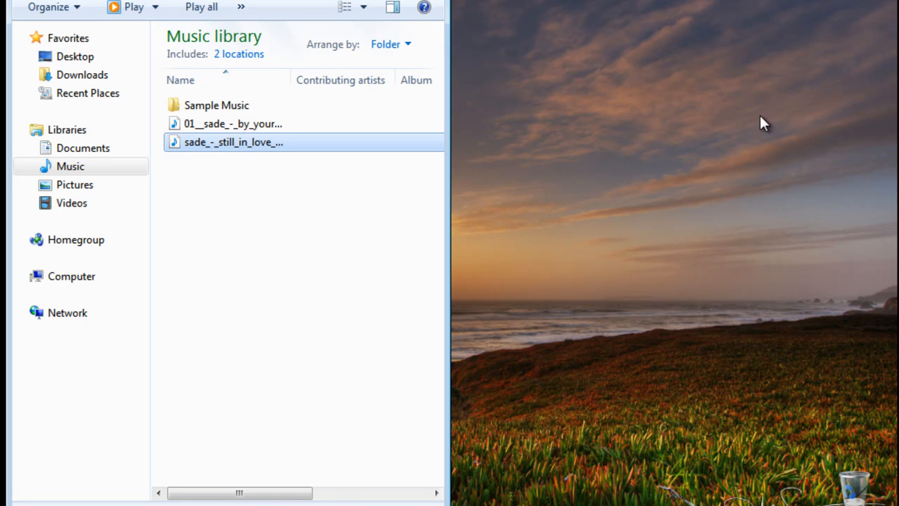
{"action": "mouse_move", "coordinate": [555, 188]}
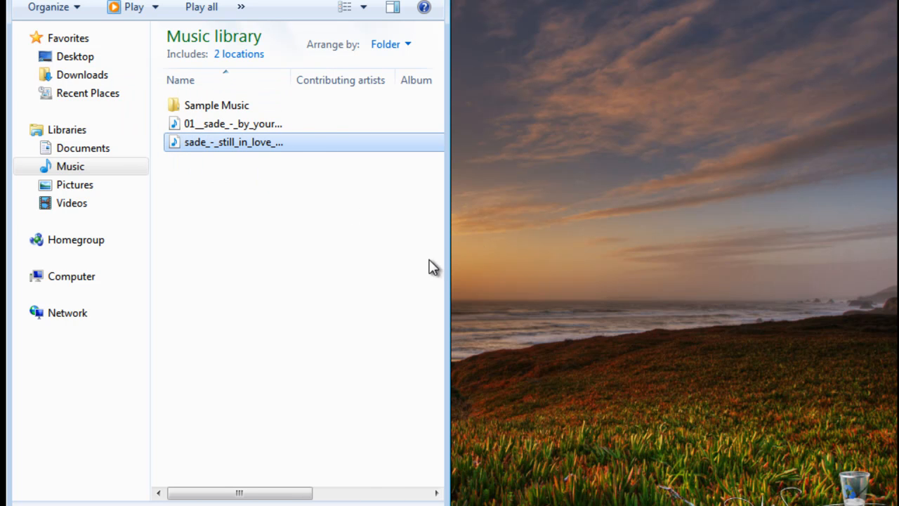
{"action": "mouse_move", "coordinate": [696, 155]}
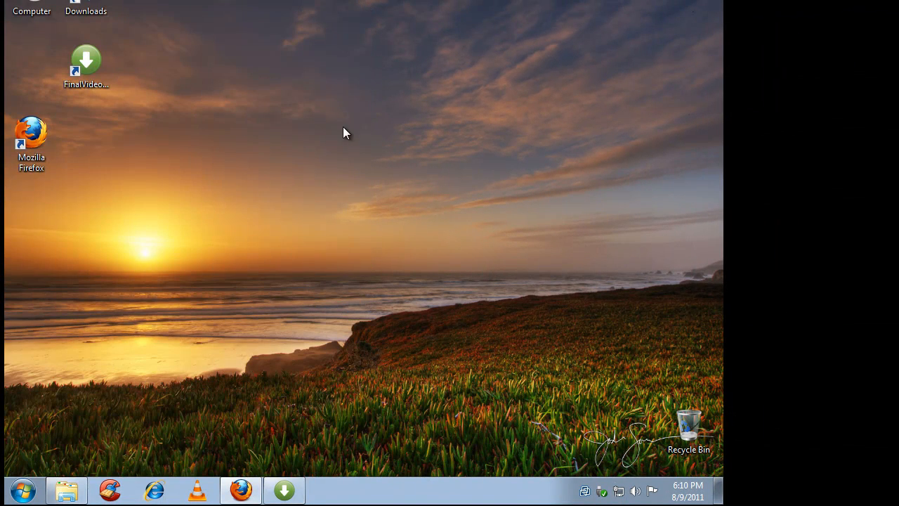
Step: Search the Start menu for 'add' to find the add or remove programs settings
{"action": "left_click", "coordinate": [22, 489]}
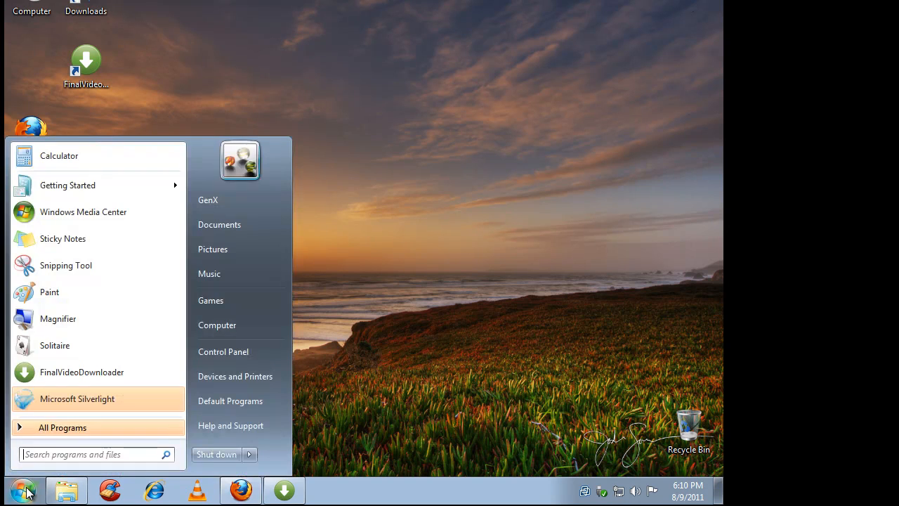
{"action": "mouse_move", "coordinate": [240, 301]}
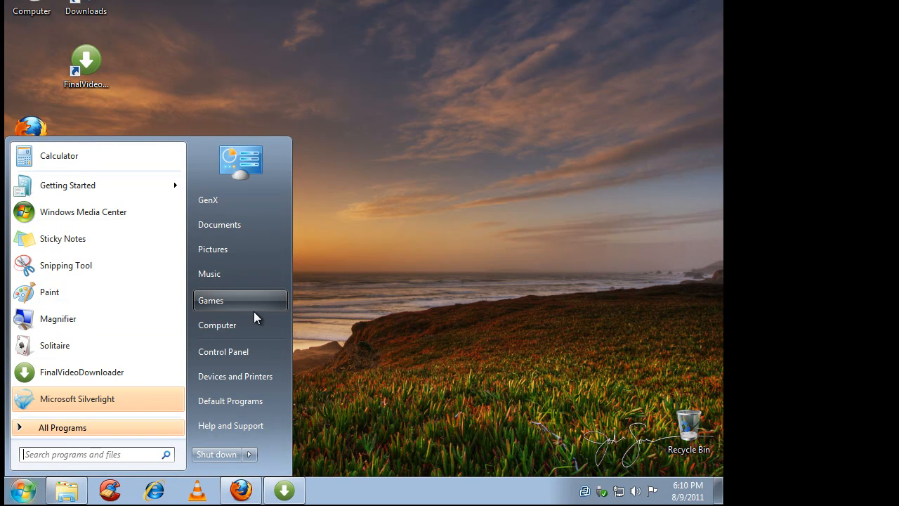
{"action": "mouse_move", "coordinate": [211, 301]}
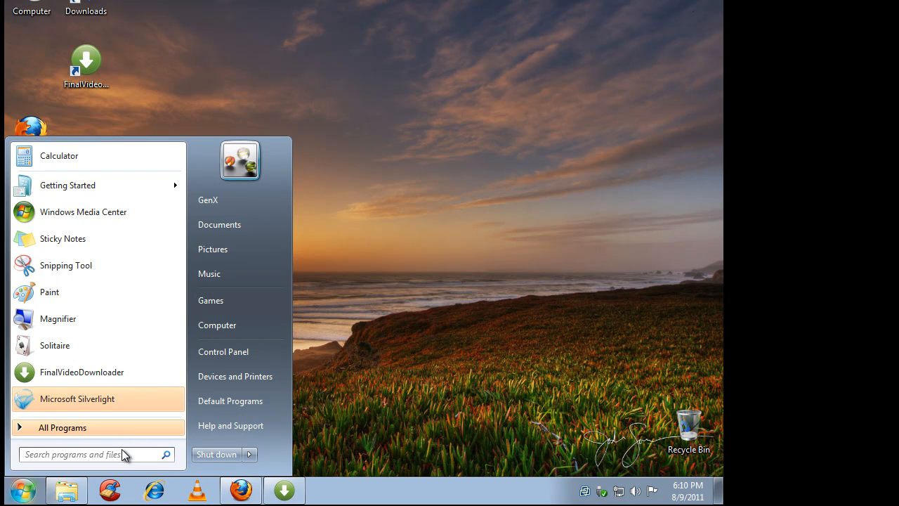
{"action": "type", "text": "add"}
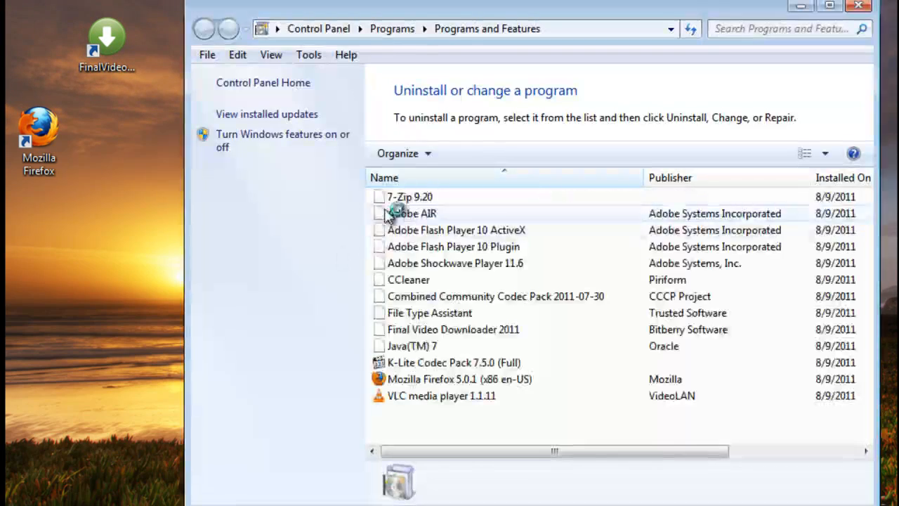
Step: Uninstall File Type Assistant from Programs and Features and acknowledge the success message
{"action": "left_click", "coordinate": [692, 28]}
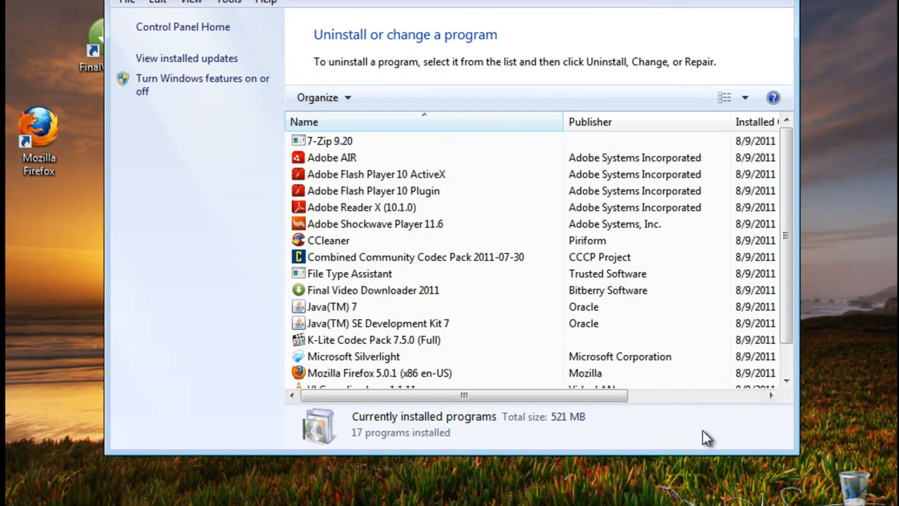
{"action": "mouse_move", "coordinate": [630, 427]}
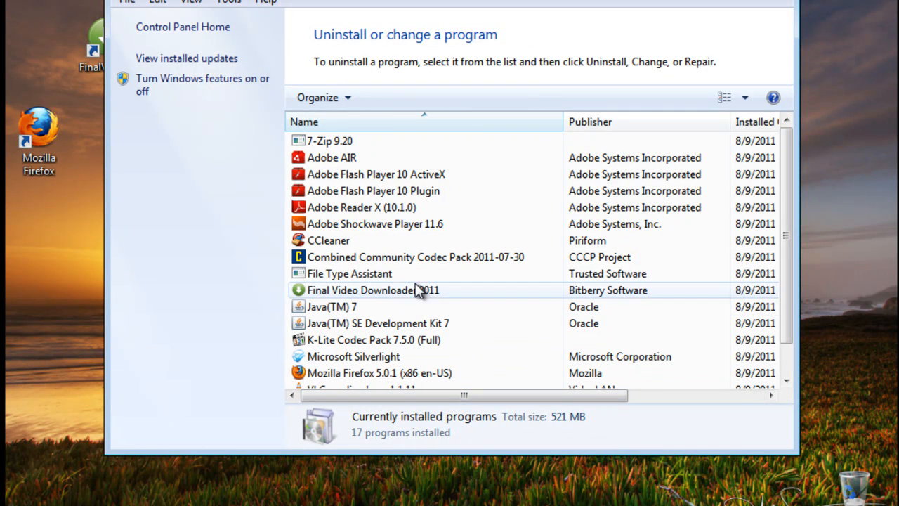
{"action": "left_click", "coordinate": [350, 273]}
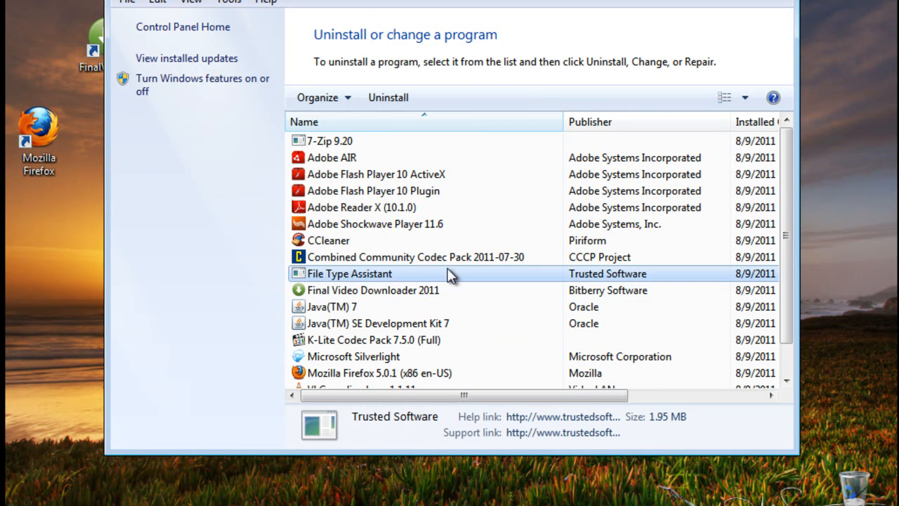
{"action": "mouse_move", "coordinate": [407, 290]}
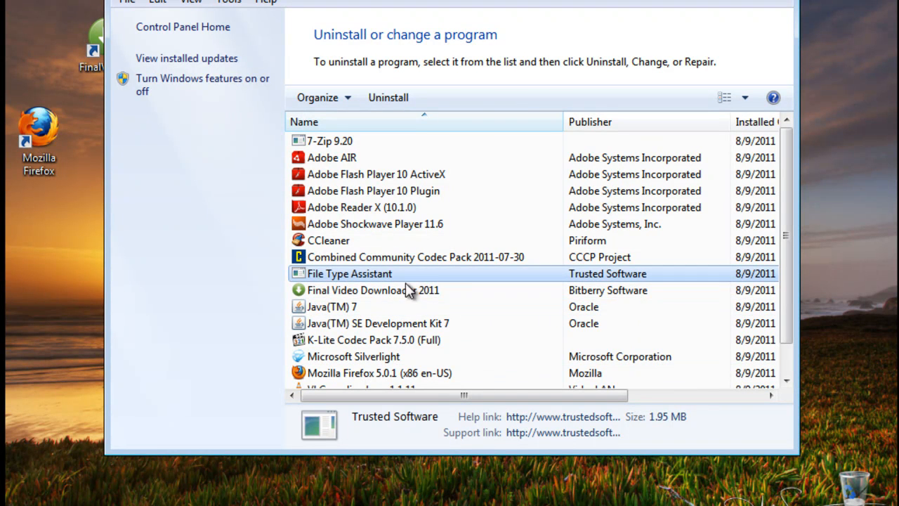
{"action": "mouse_move", "coordinate": [626, 352]}
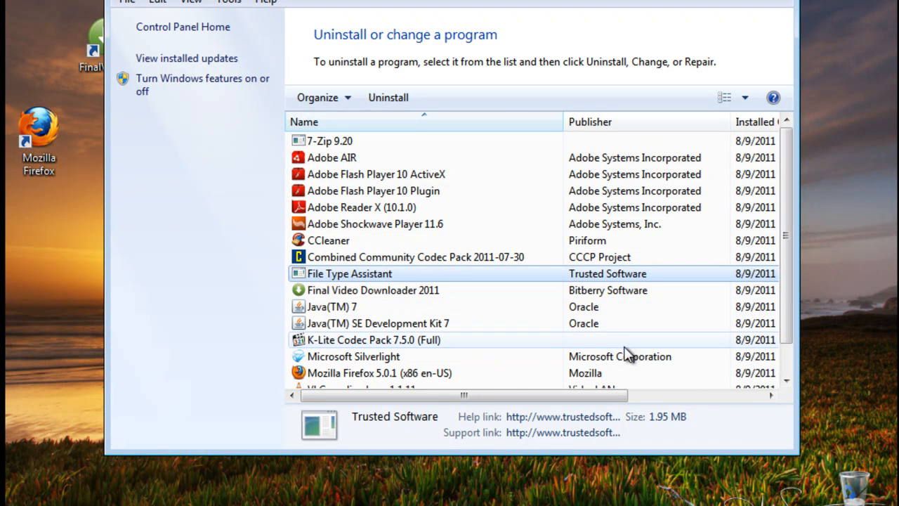
{"action": "mouse_move", "coordinate": [534, 309]}
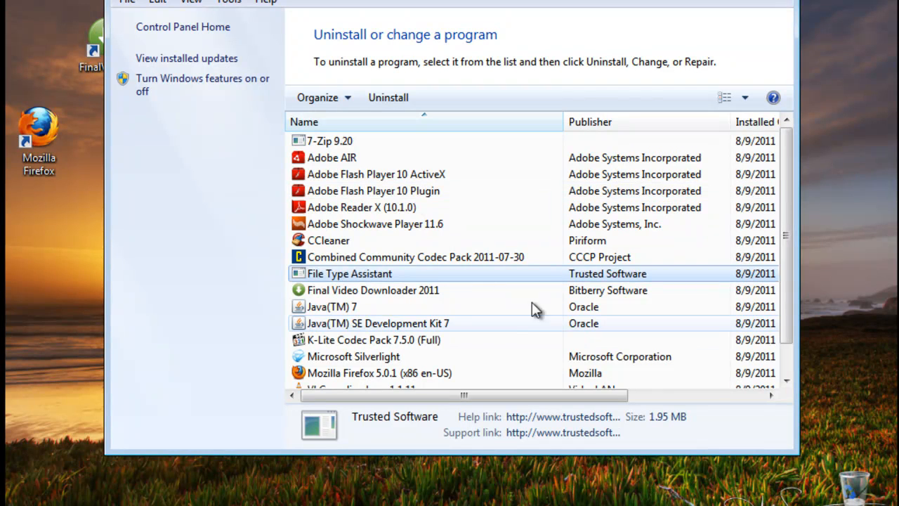
{"action": "mouse_move", "coordinate": [644, 326]}
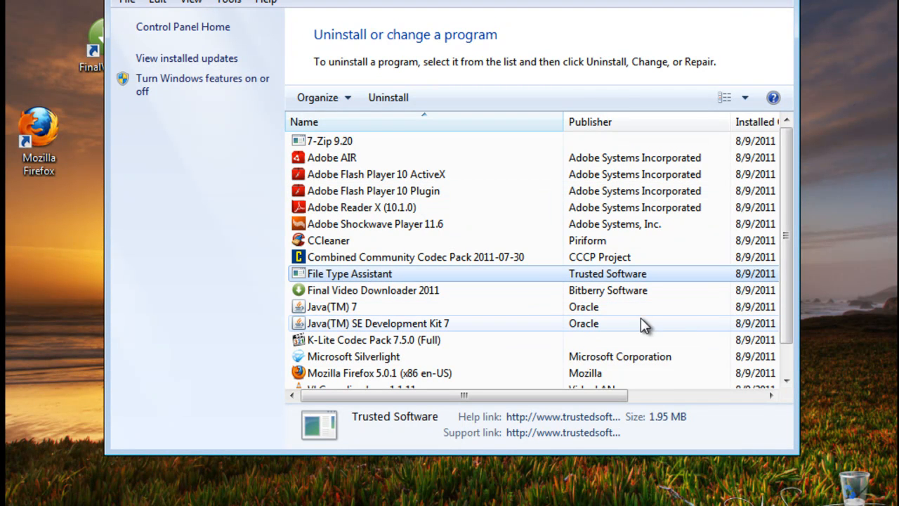
{"action": "mouse_move", "coordinate": [329, 266]}
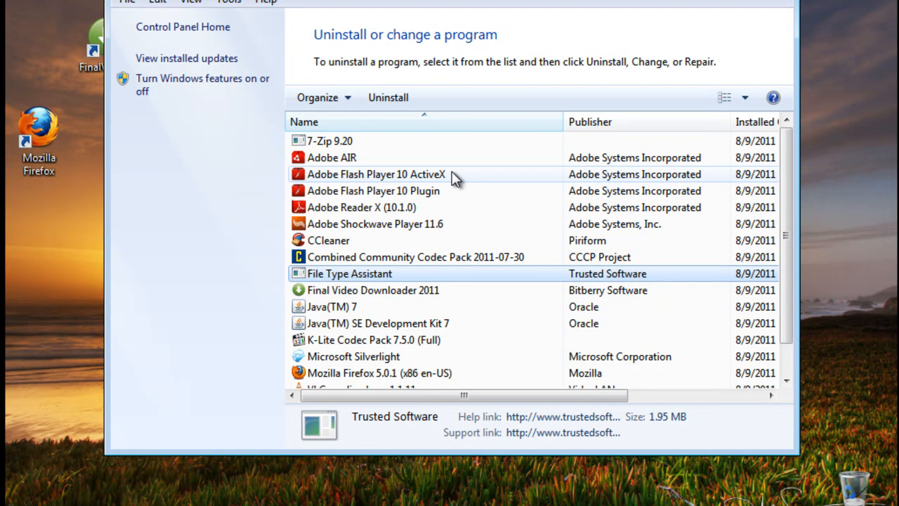
{"action": "mouse_move", "coordinate": [424, 180]}
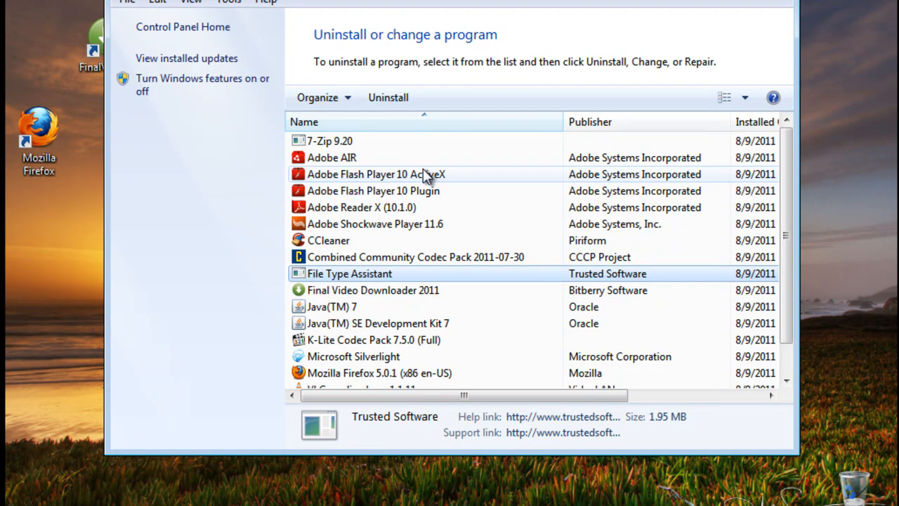
{"action": "left_click", "coordinate": [387, 97]}
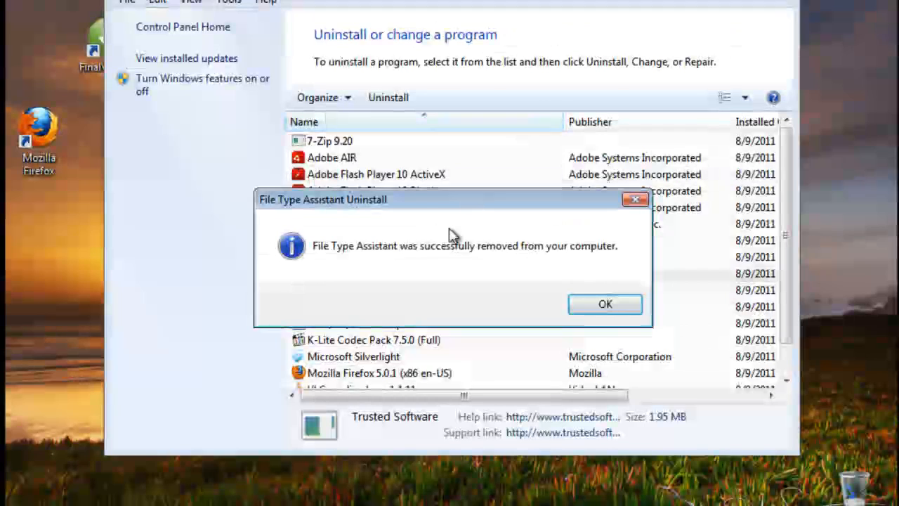
{"action": "left_click", "coordinate": [604, 303]}
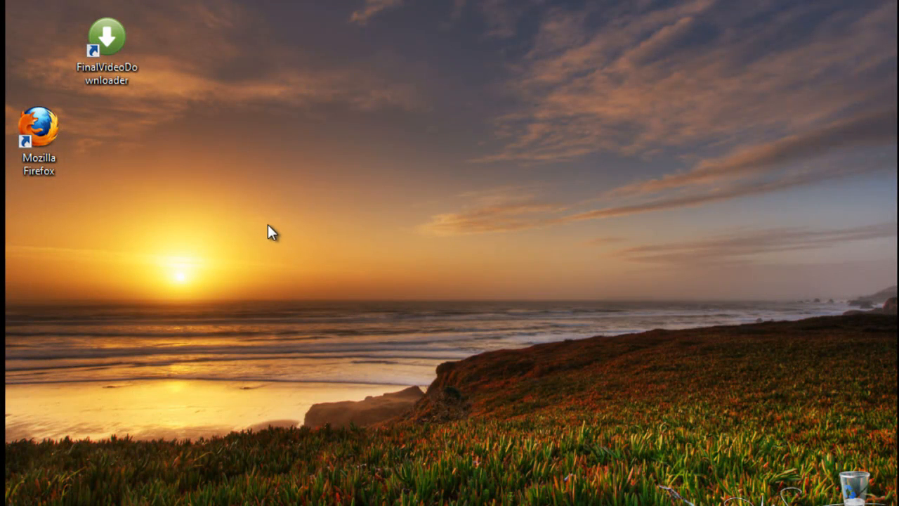
{"action": "mouse_move", "coordinate": [290, 280]}
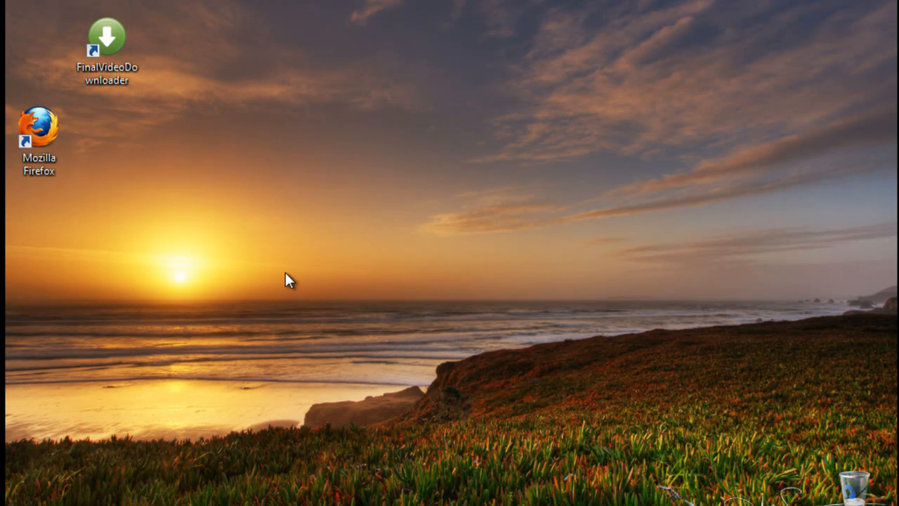
{"action": "mouse_move", "coordinate": [399, 244]}
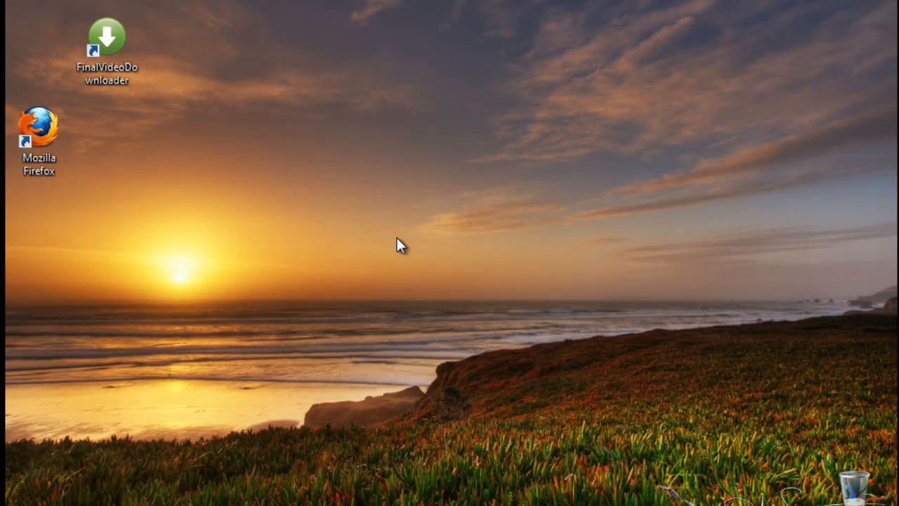
{"action": "mouse_move", "coordinate": [53, 325]}
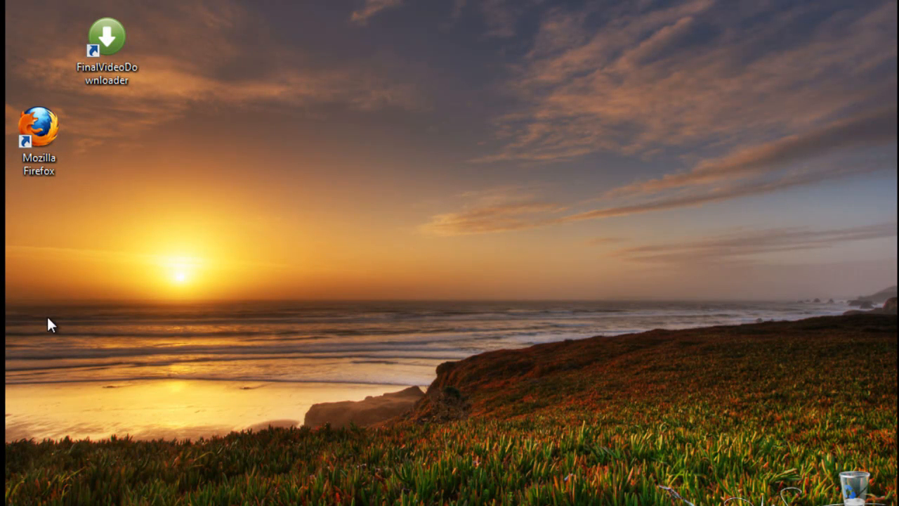
Step: Bring up the Start menu listing recent programs such as Calculator, Paint and FinalVideoDownloader
{"action": "left_click", "coordinate": [14, 499]}
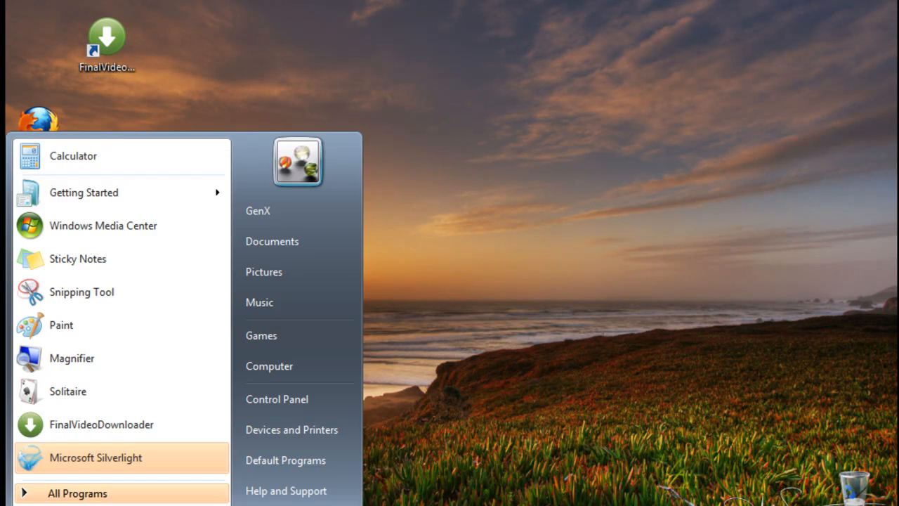